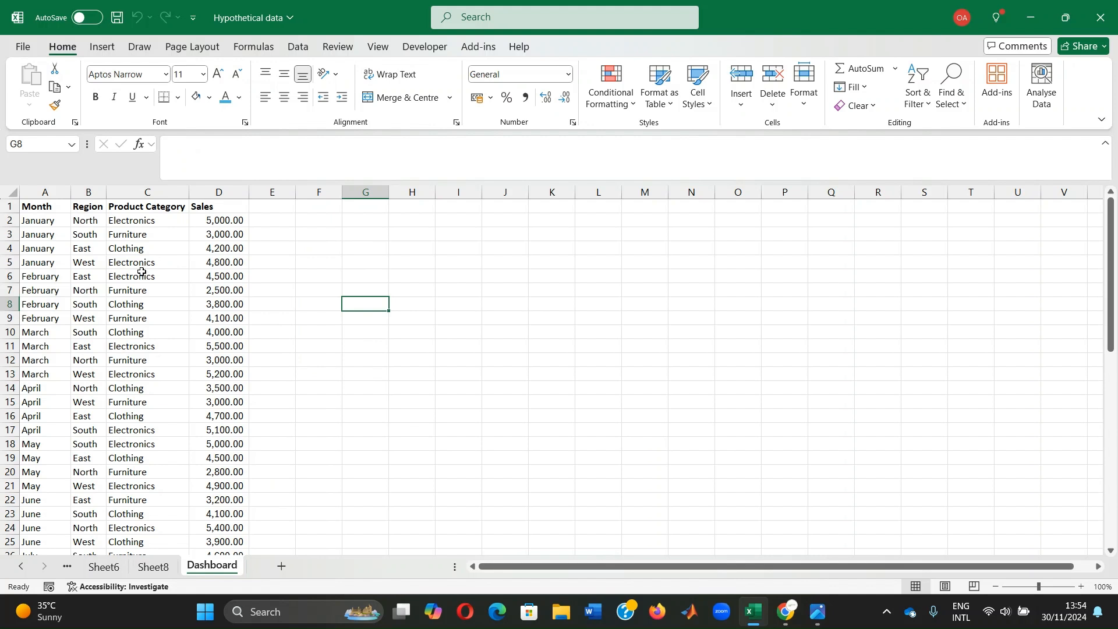
{"action": "mouse_move", "coordinate": [208, 230]}
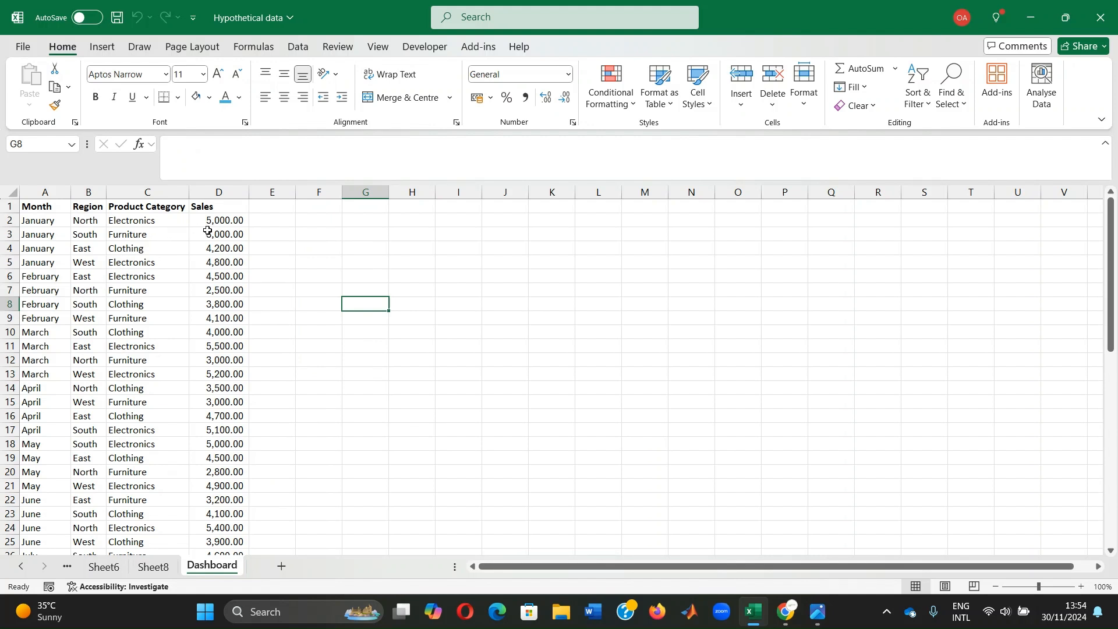
{"action": "mouse_move", "coordinate": [119, 224]}
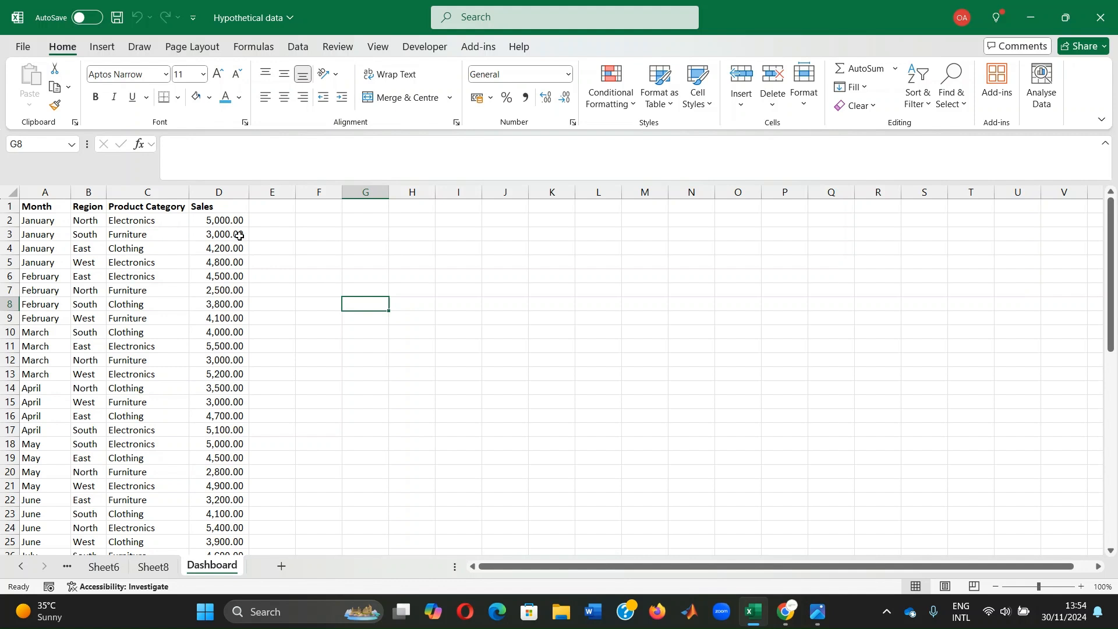
{"action": "mouse_move", "coordinate": [163, 236]}
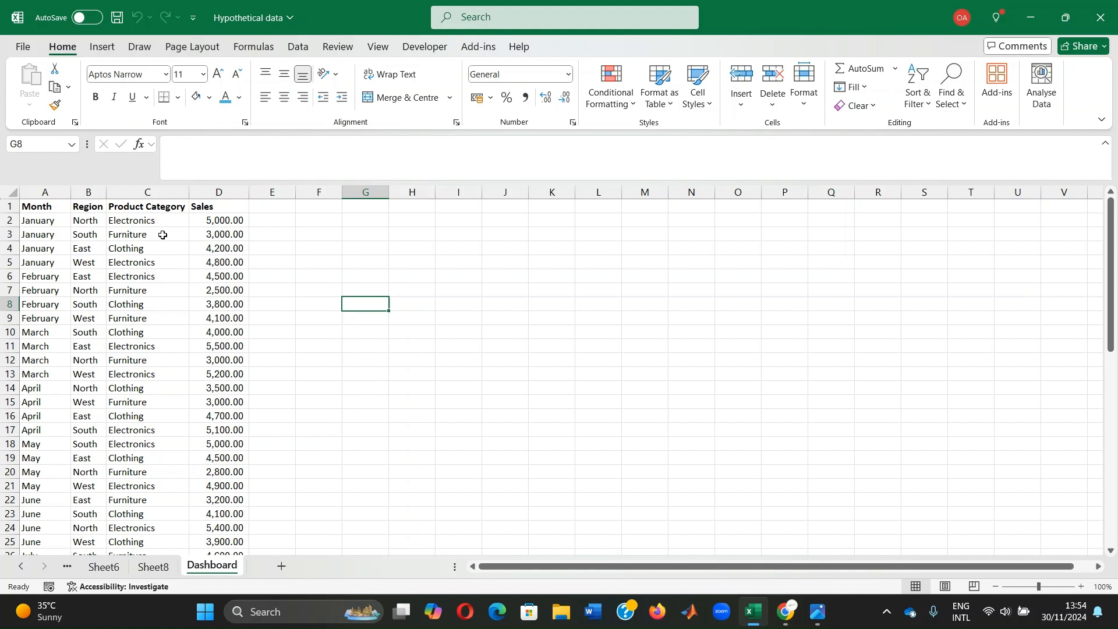
{"action": "mouse_move", "coordinate": [264, 278]}
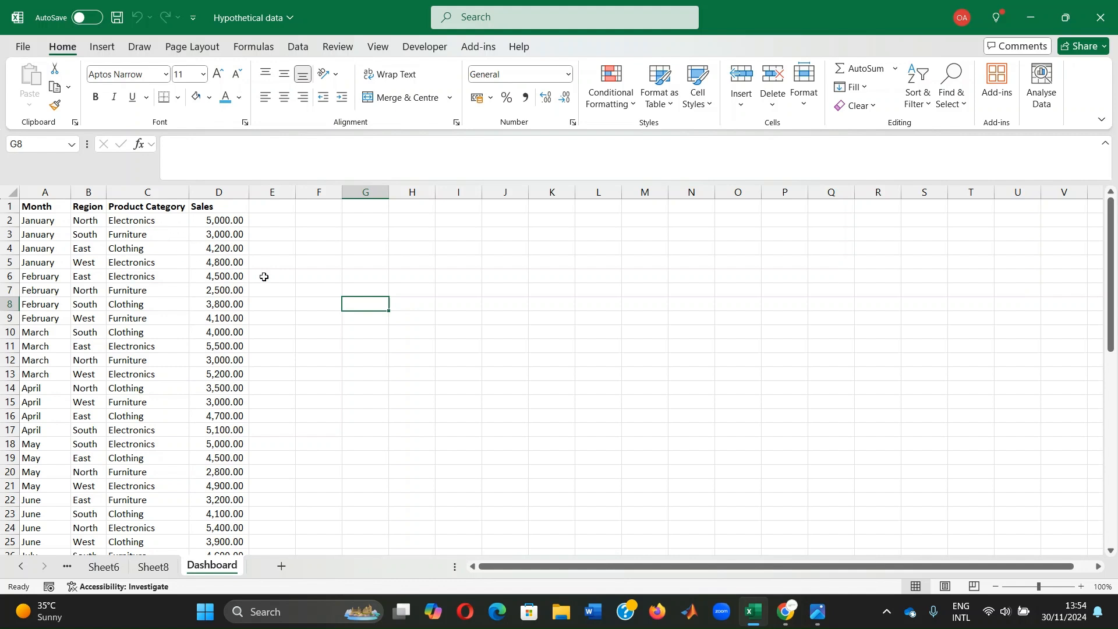
{"action": "mouse_move", "coordinate": [348, 299]}
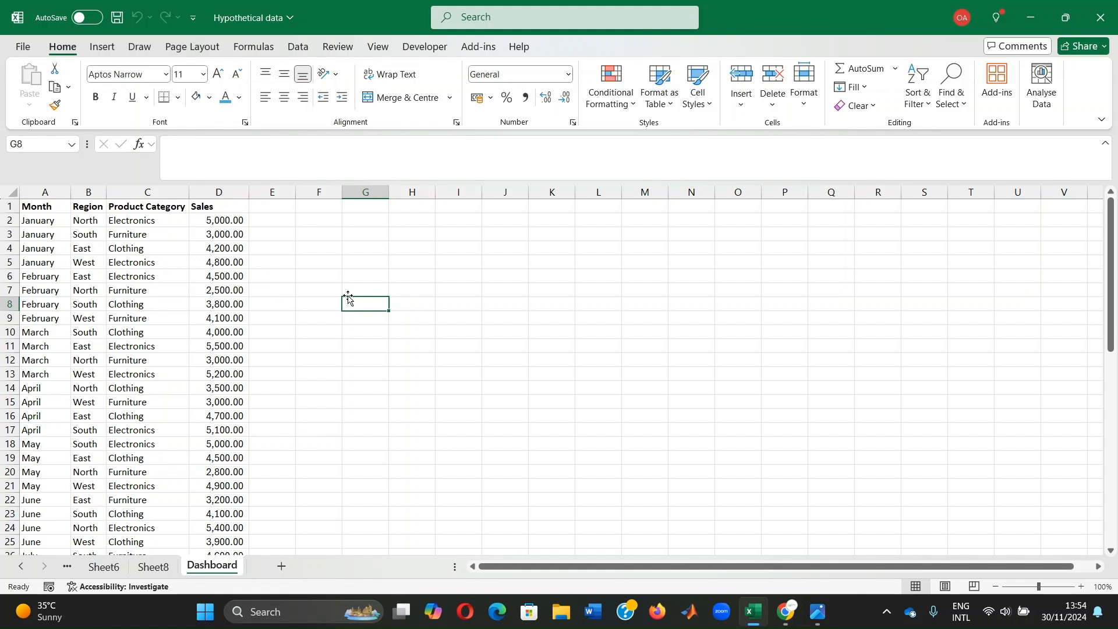
{"action": "mouse_move", "coordinate": [46, 221]}
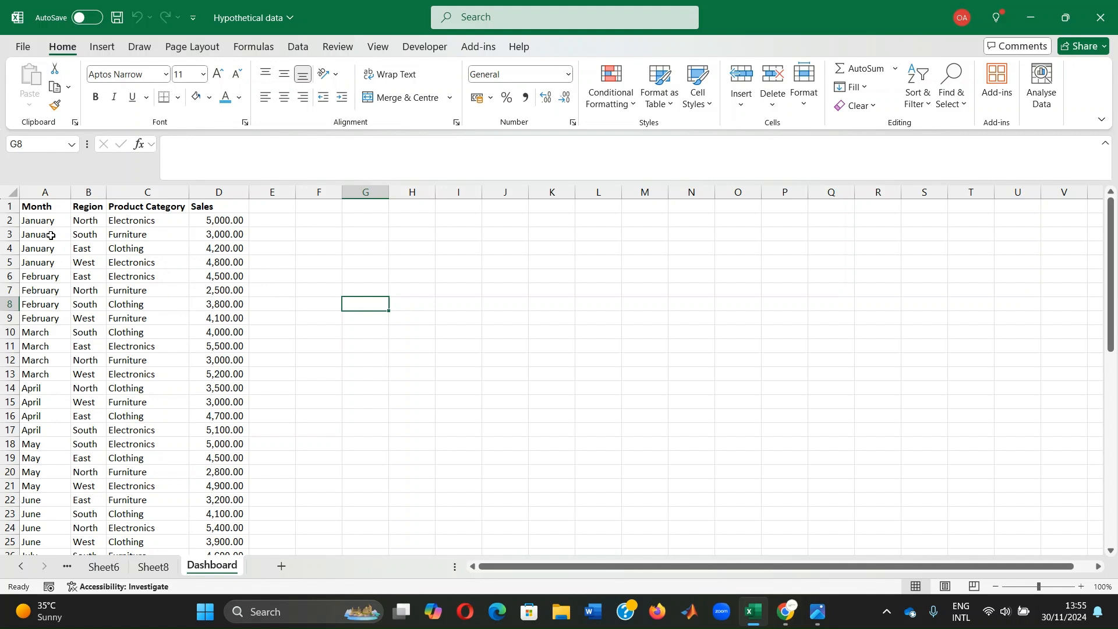
Insert a PivotTable from the selected A1:D49 sales range onto a new worksheet
{"action": "left_click", "coordinate": [45, 206]}
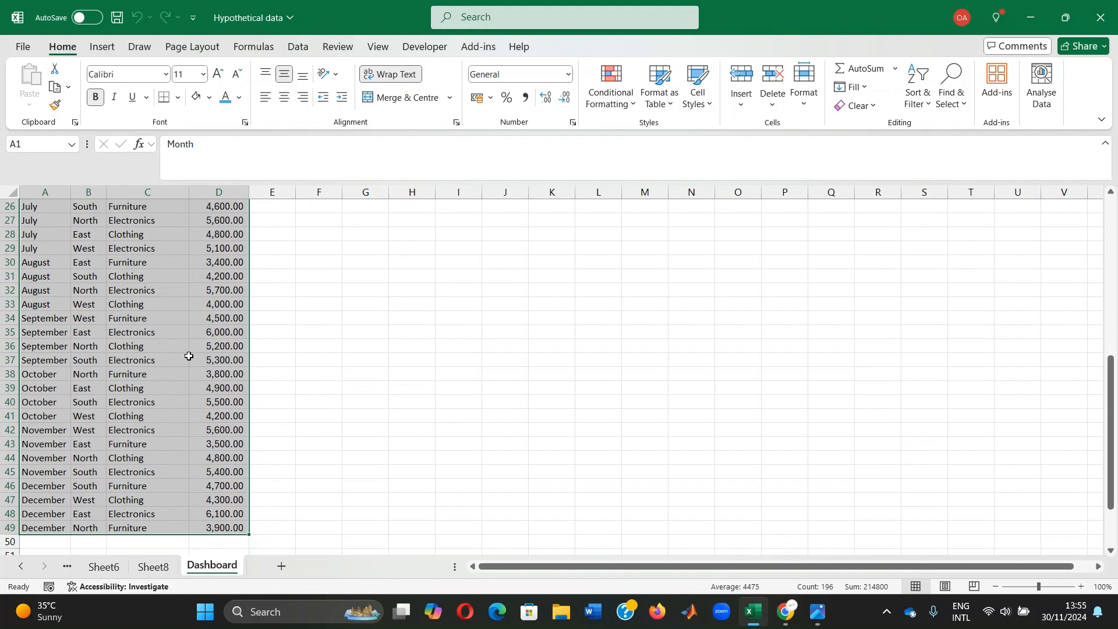
{"action": "scroll", "scroll_direction": "up", "scroll_amount": 3}
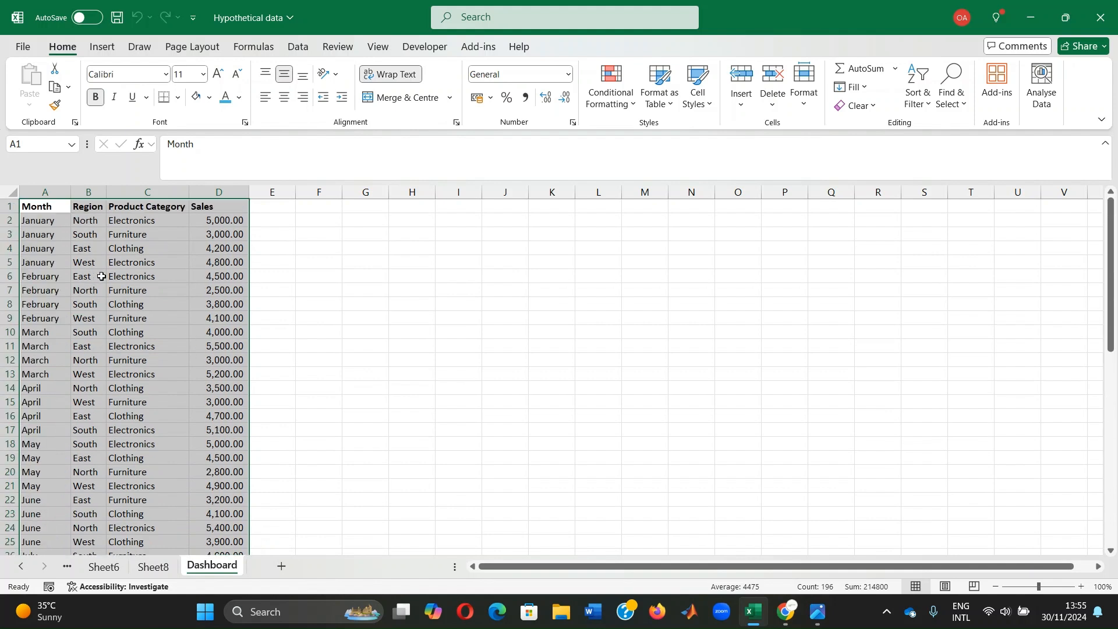
{"action": "mouse_move", "coordinate": [86, 60]}
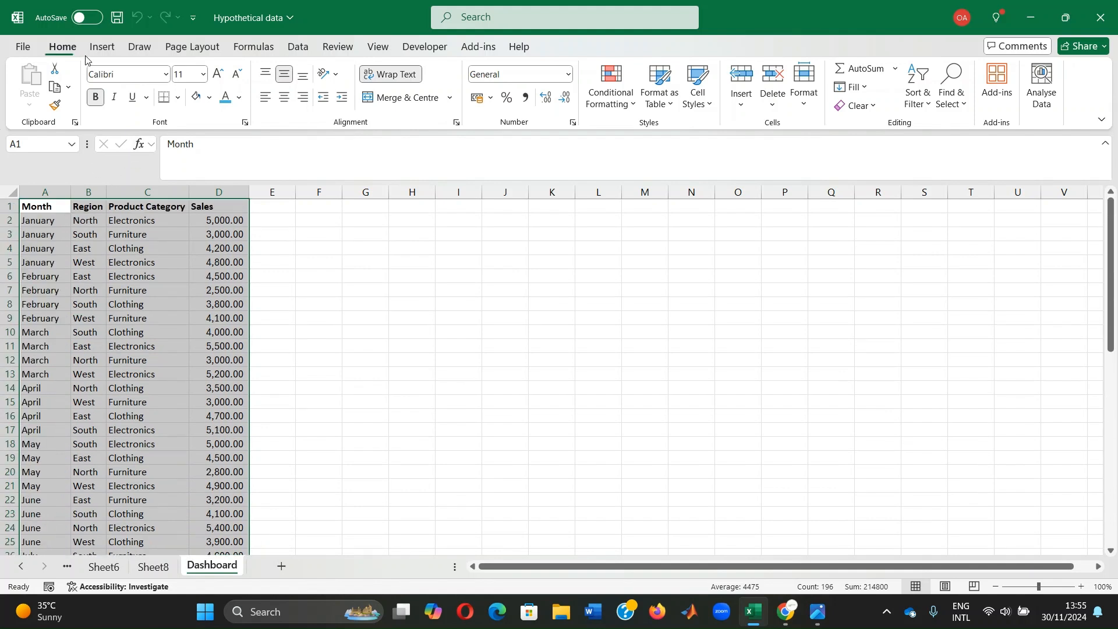
{"action": "left_click", "coordinate": [33, 82]}
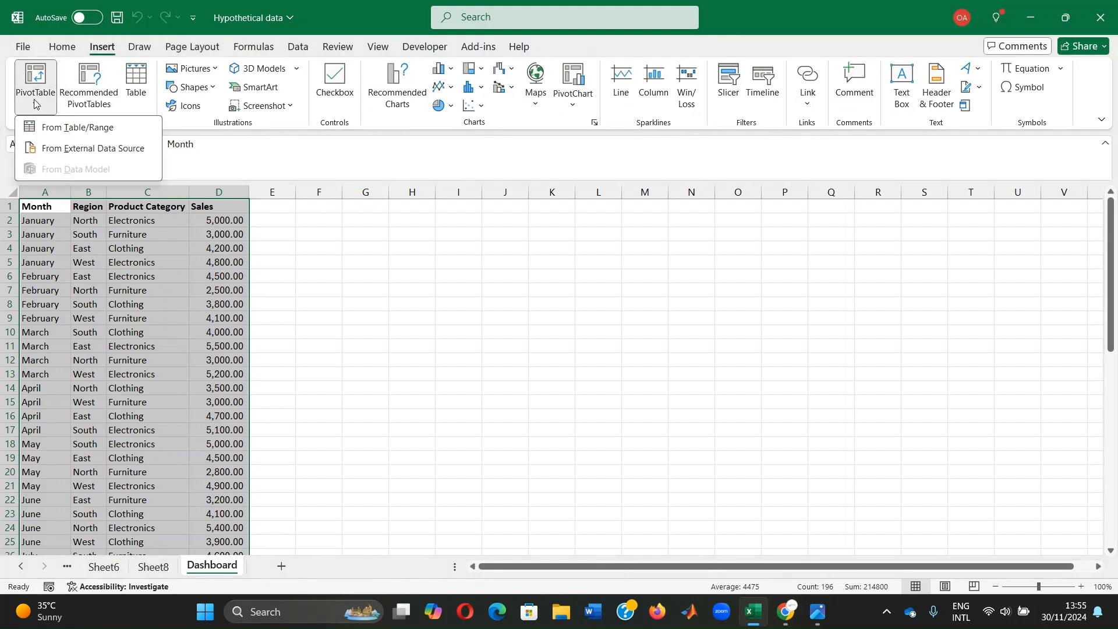
{"action": "left_click", "coordinate": [77, 127]}
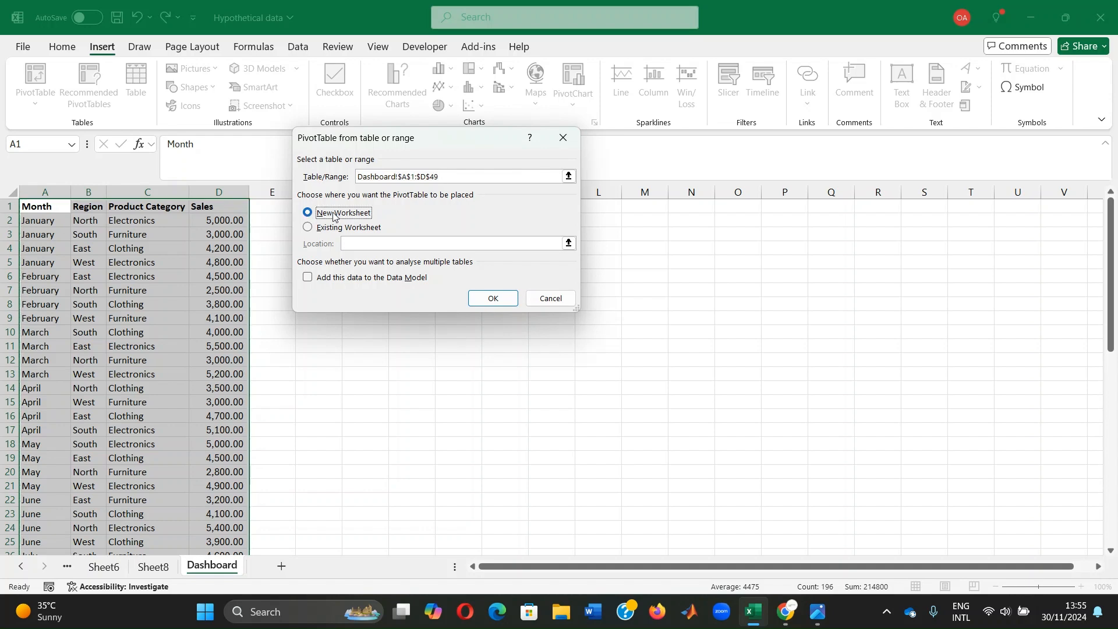
{"action": "left_click", "coordinate": [491, 298]}
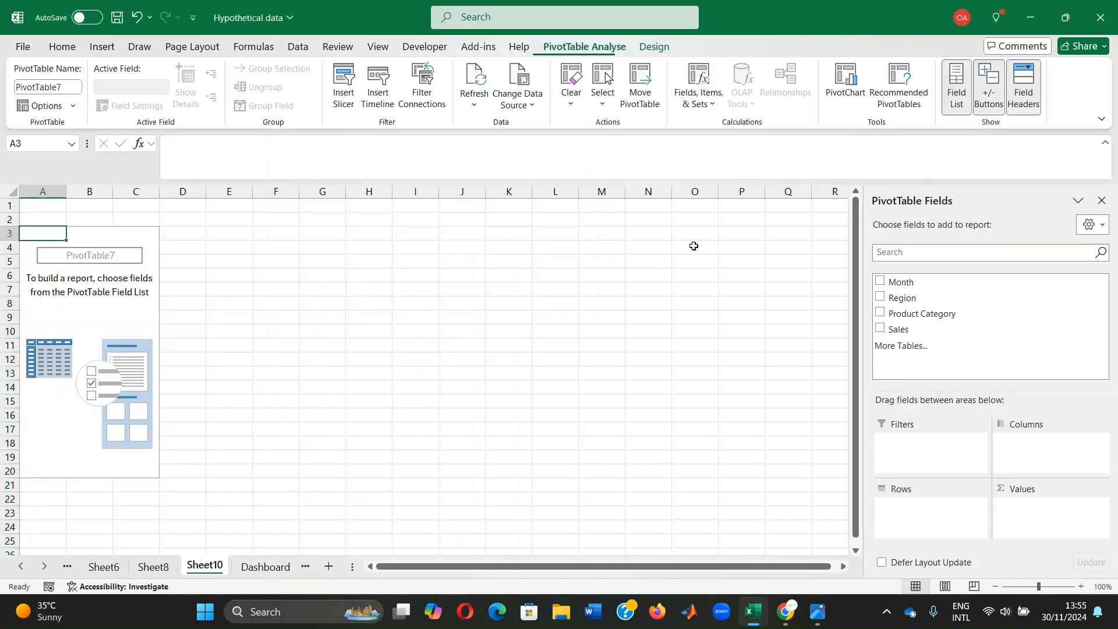
{"action": "mouse_move", "coordinate": [478, 349]}
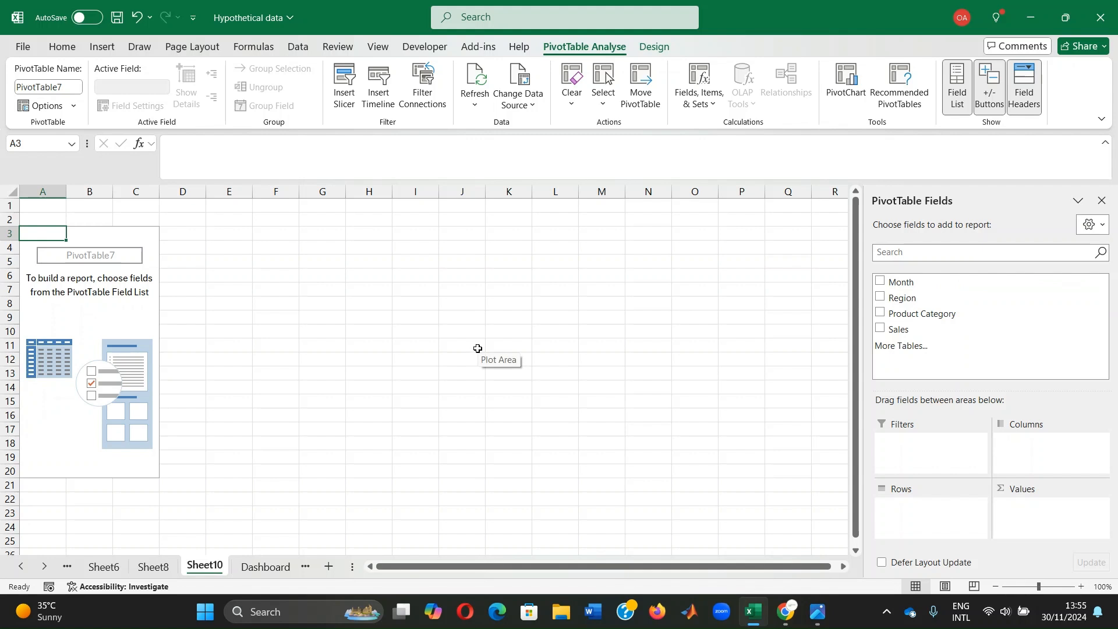
{"action": "mouse_move", "coordinate": [687, 342]}
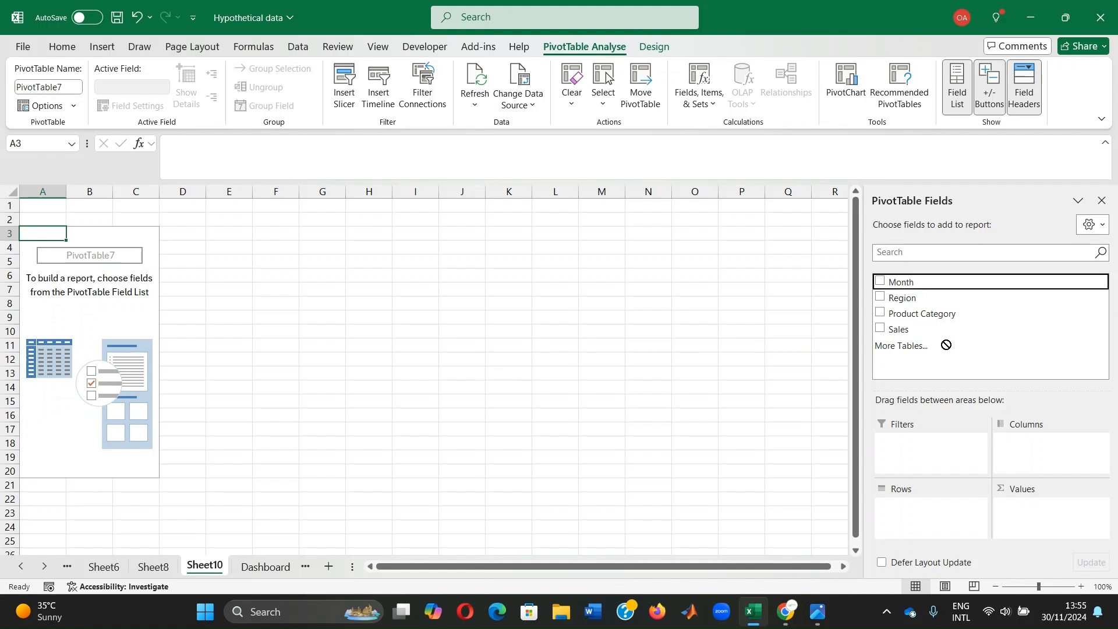
Tick Month, Region and Sales so the pivot sums sales by region across months
{"action": "left_click", "coordinate": [881, 280]}
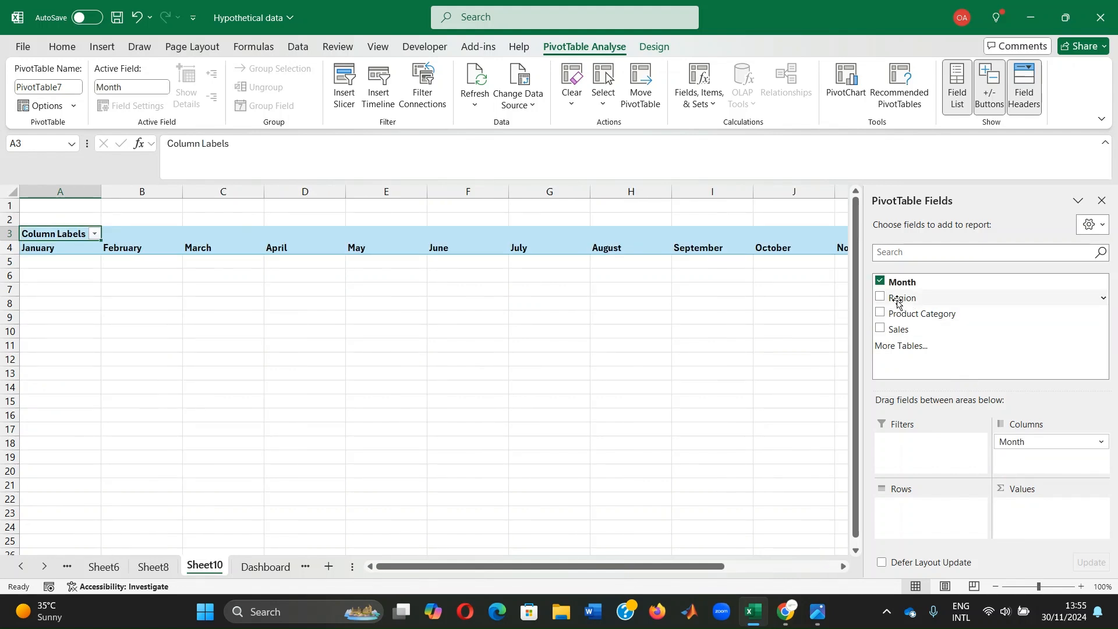
{"action": "left_click", "coordinate": [881, 297]}
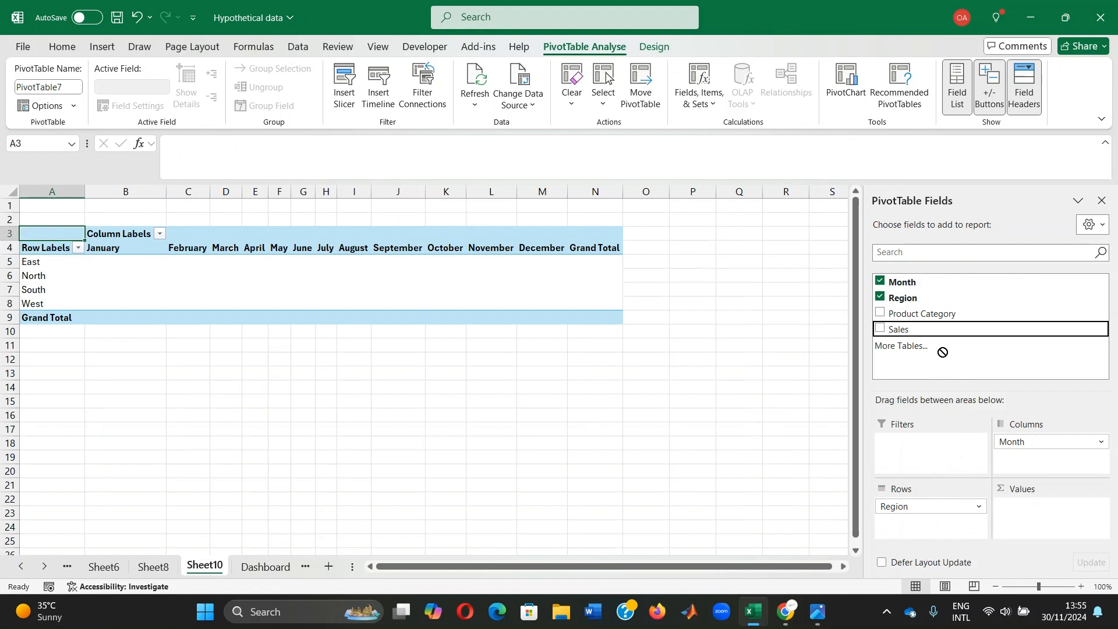
{"action": "left_click", "coordinate": [881, 328]}
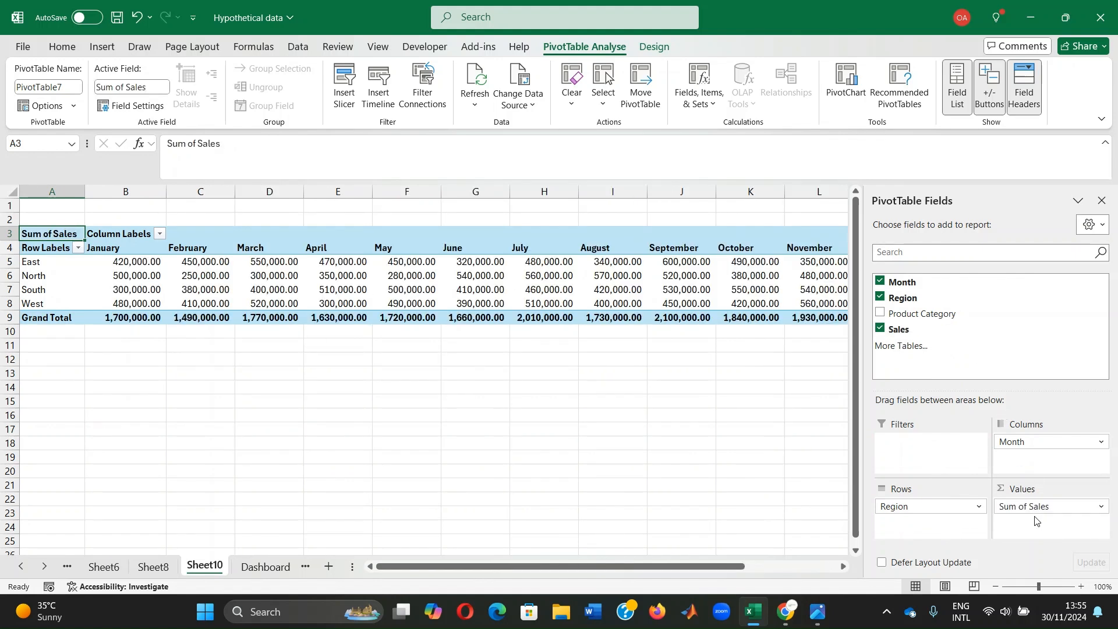
{"action": "left_click", "coordinate": [1101, 507]}
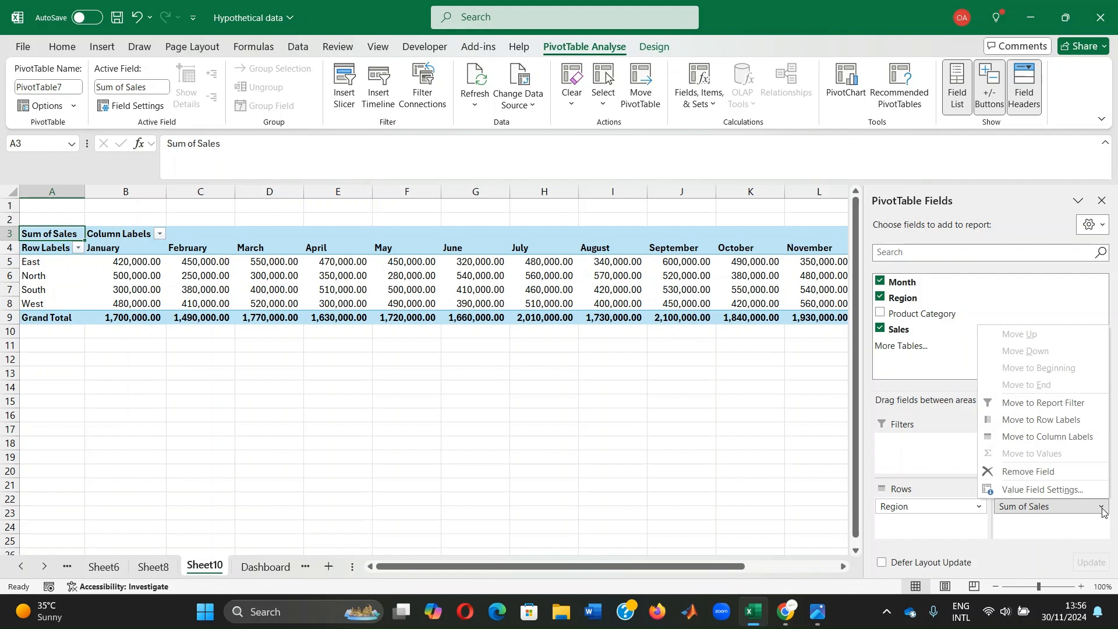
{"action": "mouse_move", "coordinate": [1094, 509]}
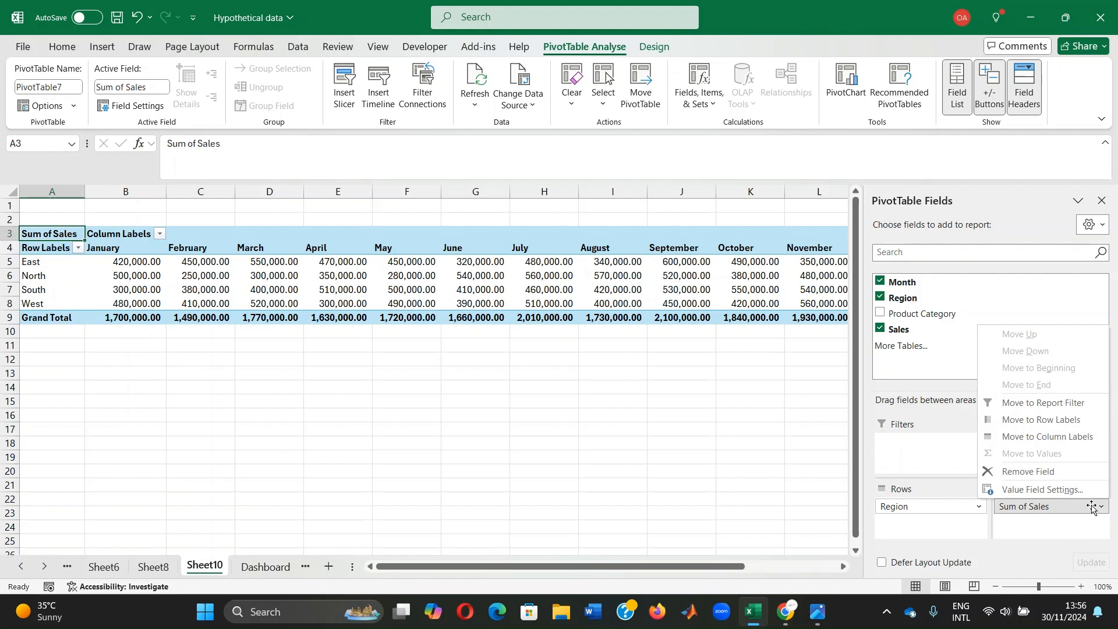
{"action": "mouse_move", "coordinate": [1041, 490]}
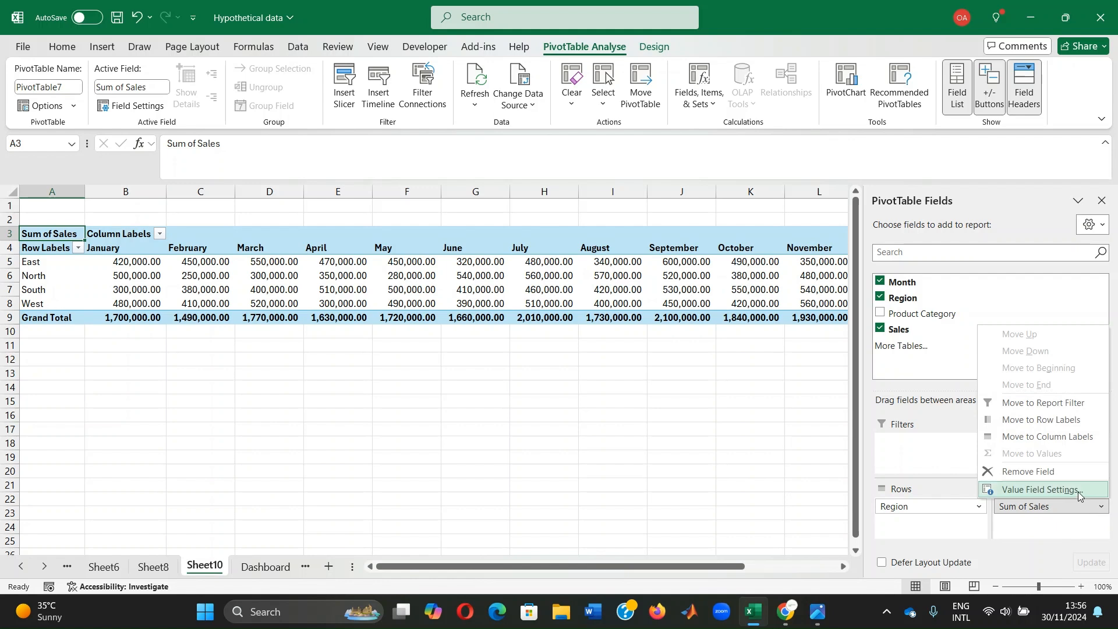
{"action": "left_click", "coordinate": [1045, 490]}
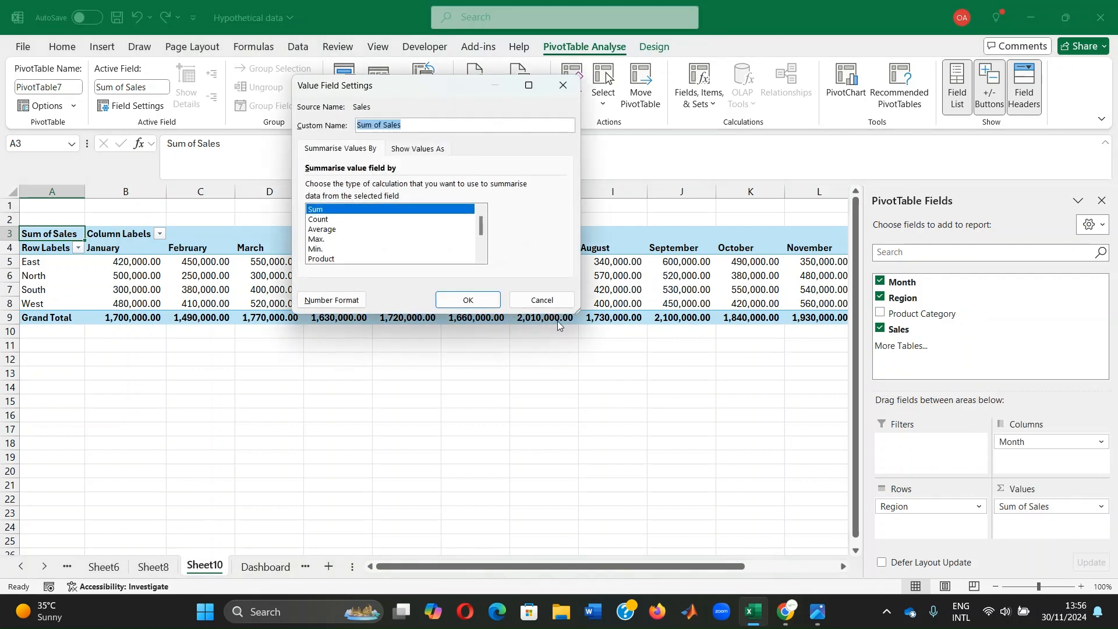
{"action": "mouse_move", "coordinate": [363, 243]}
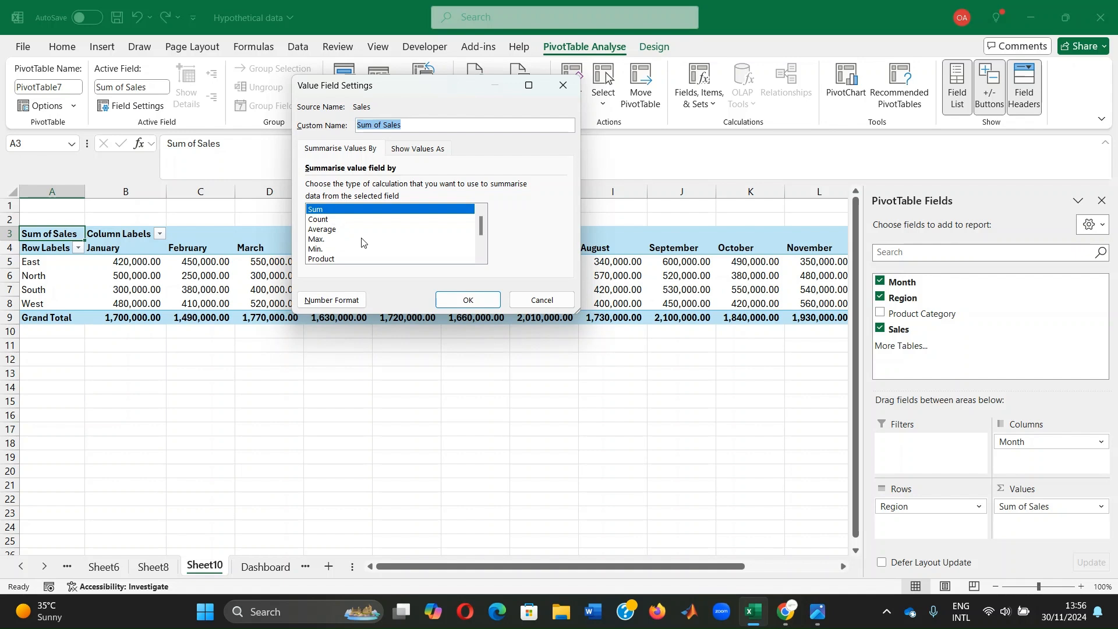
{"action": "mouse_move", "coordinate": [341, 237]}
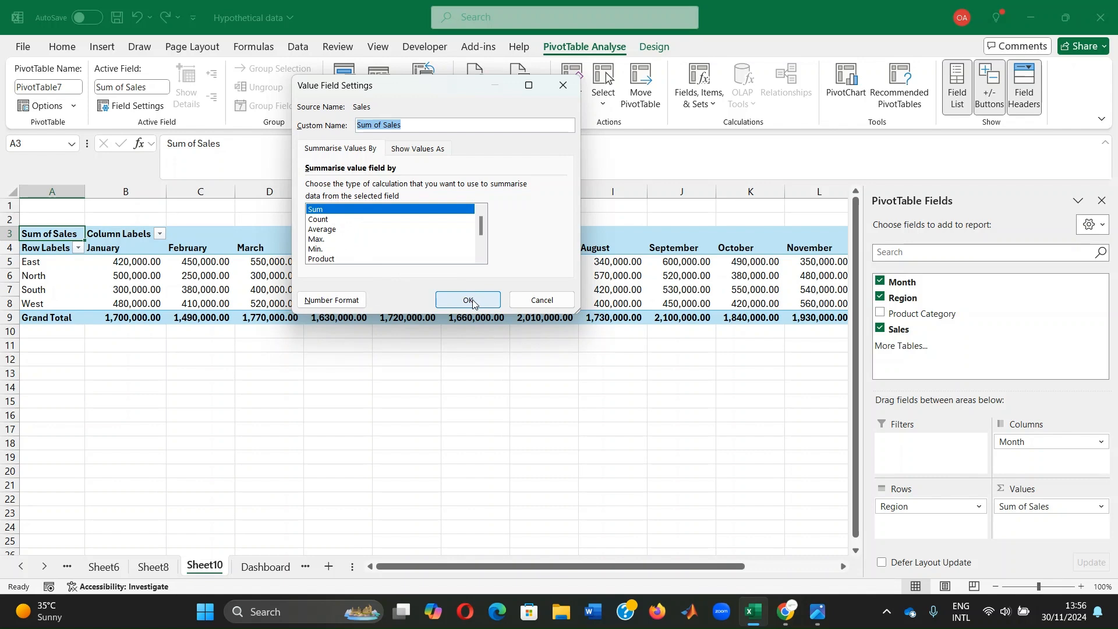
{"action": "left_click", "coordinate": [467, 300]}
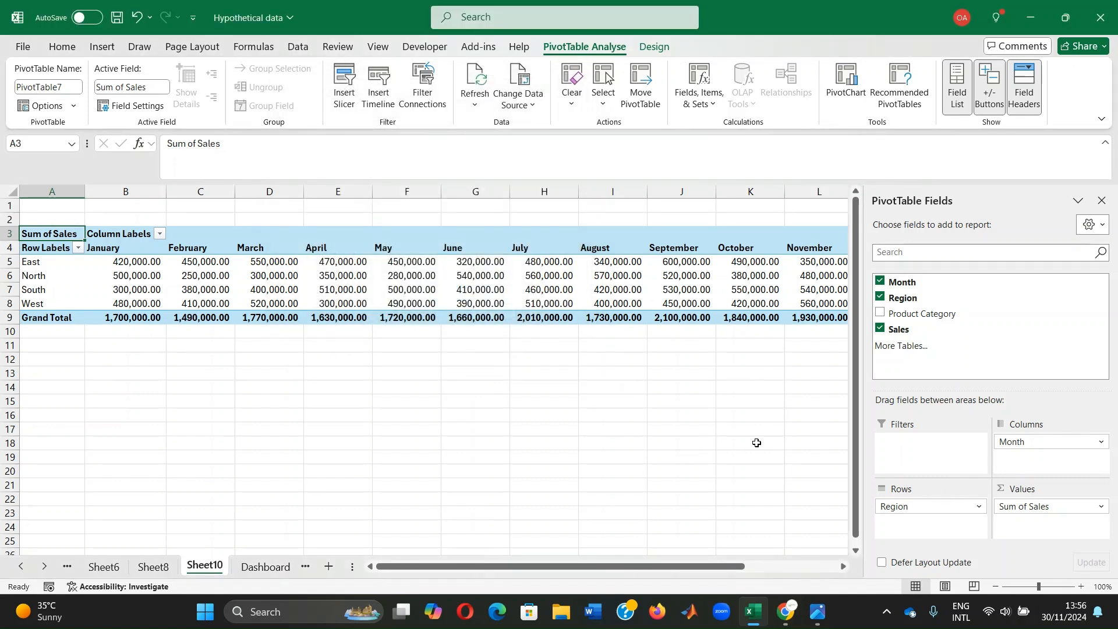
{"action": "mouse_move", "coordinate": [749, 378]}
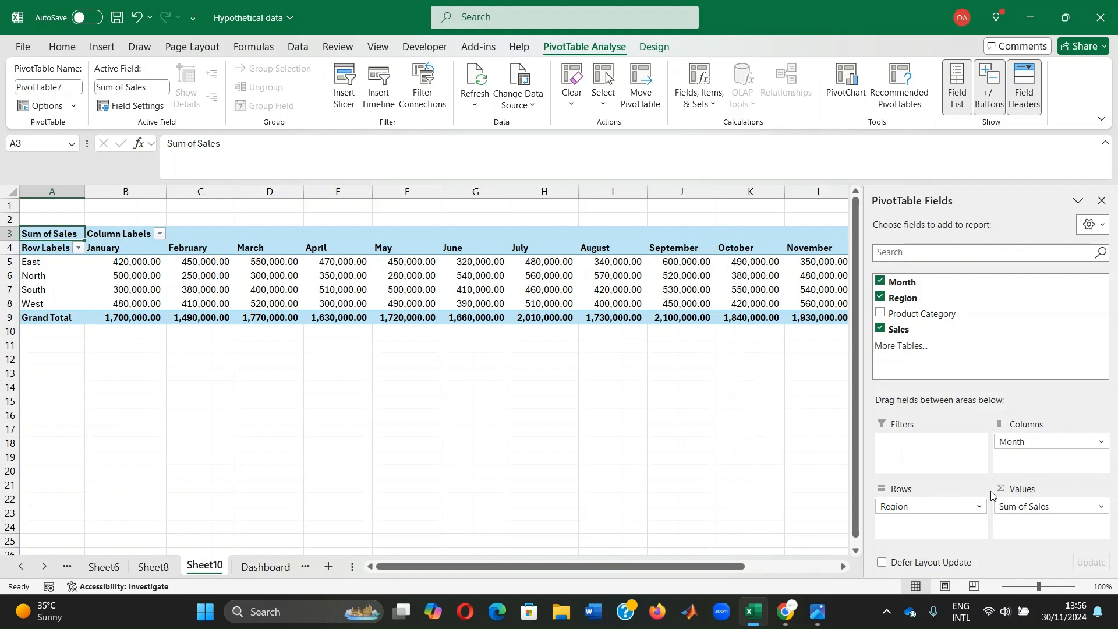
{"action": "mouse_move", "coordinate": [545, 428]}
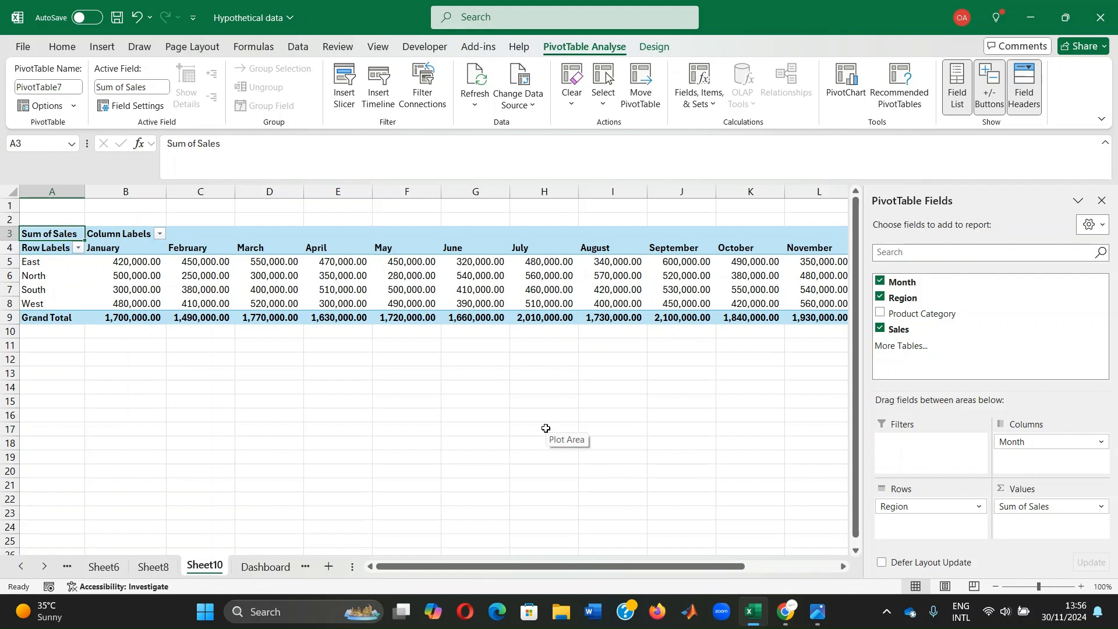
{"action": "mouse_move", "coordinate": [812, 326]}
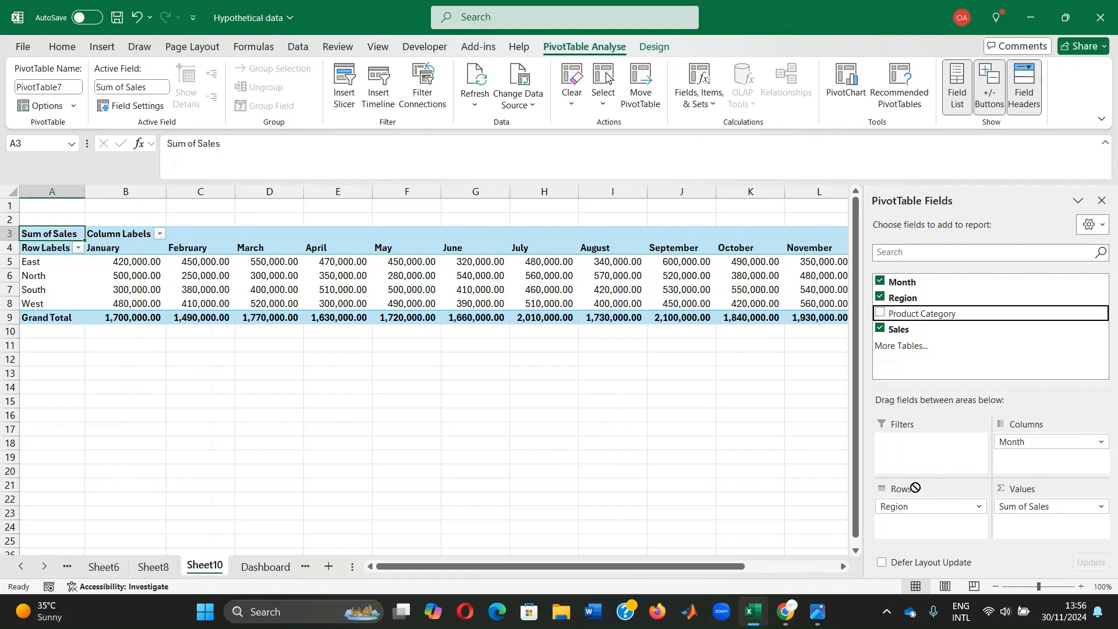
Add Product Category under Region in the pivot rows to split sales by category
{"action": "left_click", "coordinate": [881, 314]}
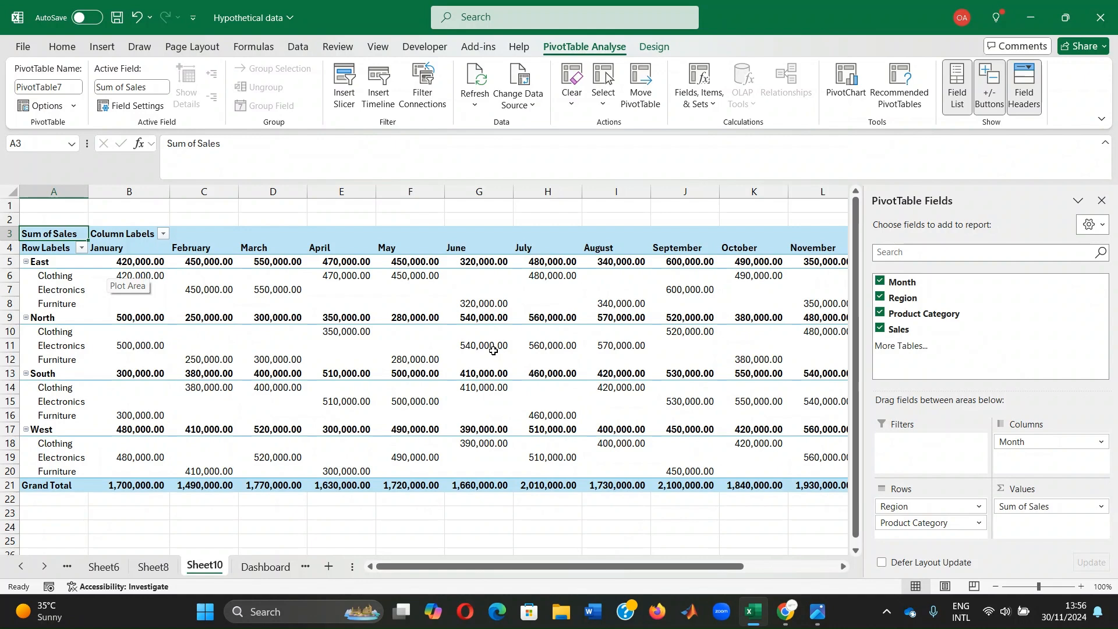
{"action": "mouse_move", "coordinate": [295, 273]}
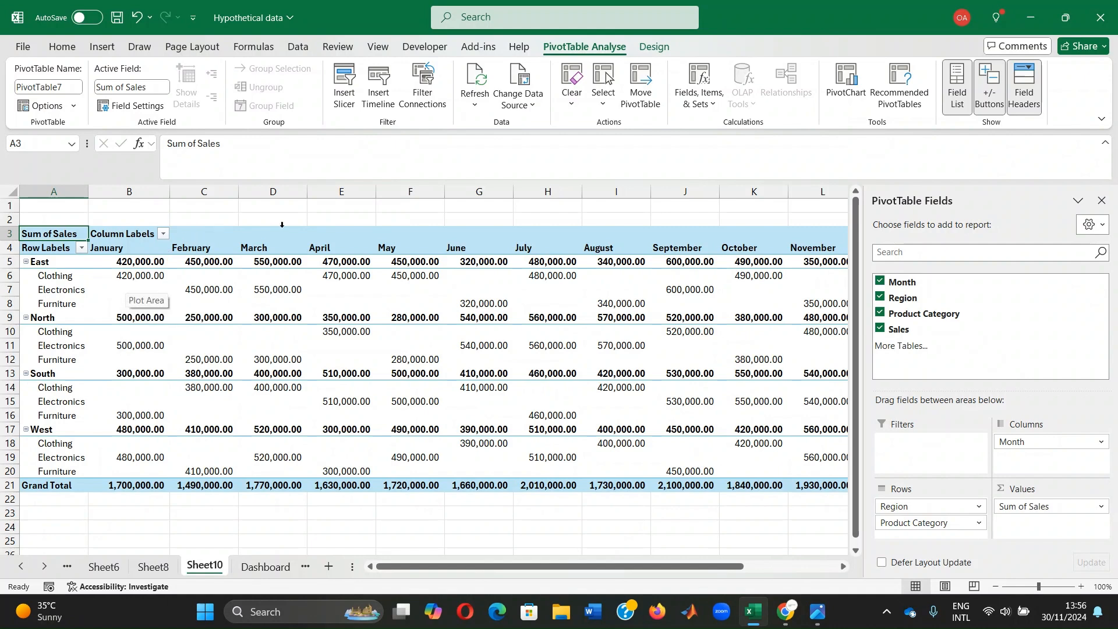
{"action": "mouse_move", "coordinate": [345, 292]}
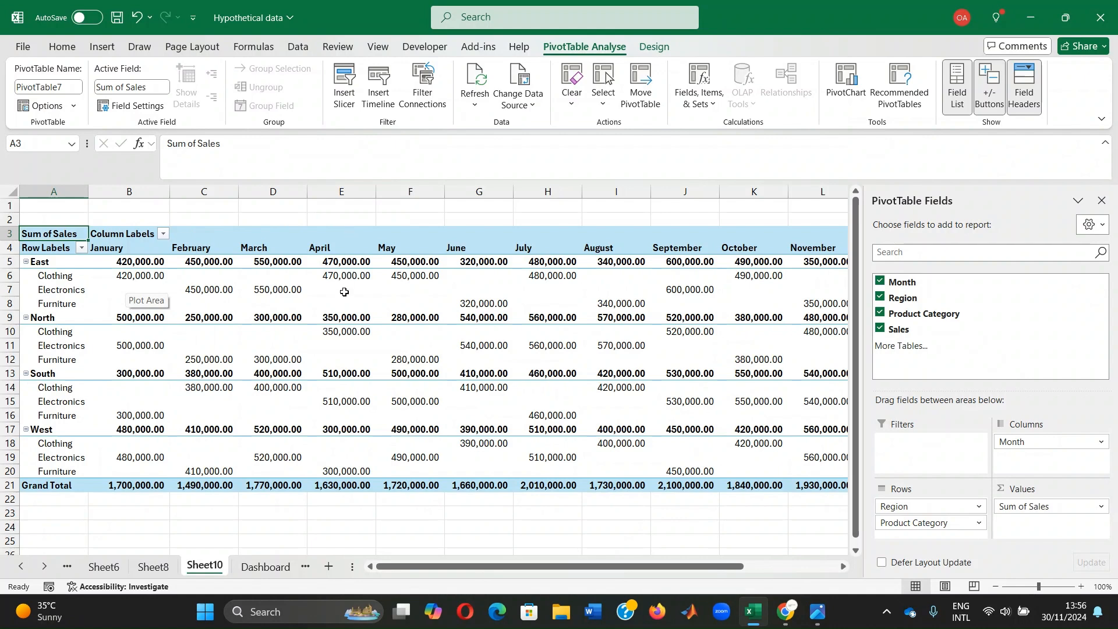
Apply a Chart Styles gallery design to the pivot bar chart, giving it a title placeholder
{"action": "left_click", "coordinate": [101, 47]}
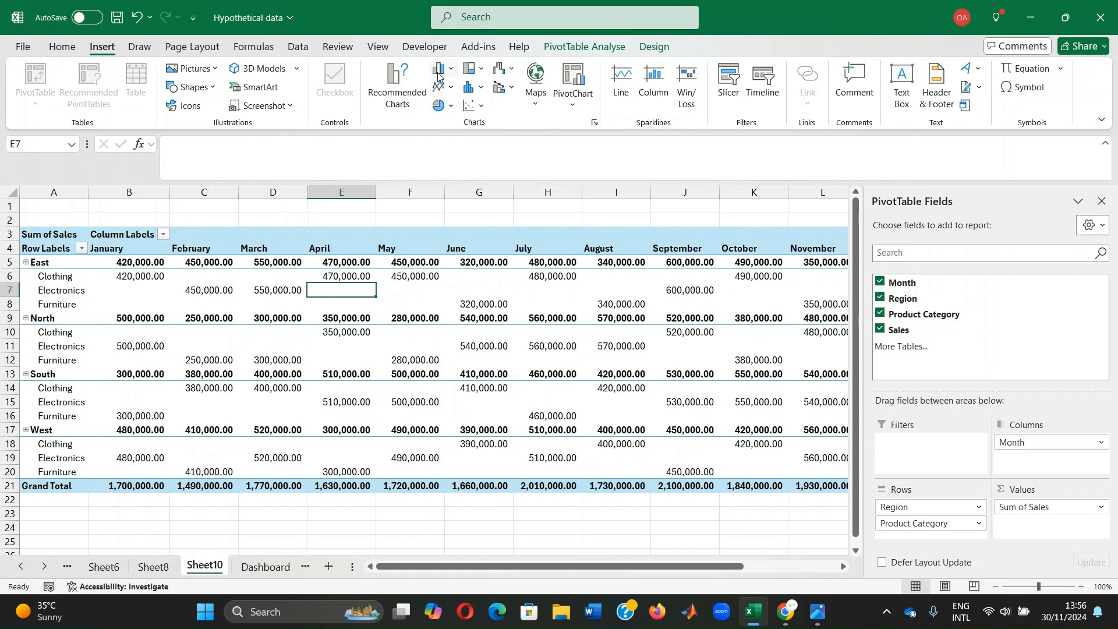
{"action": "left_click", "coordinate": [573, 84]}
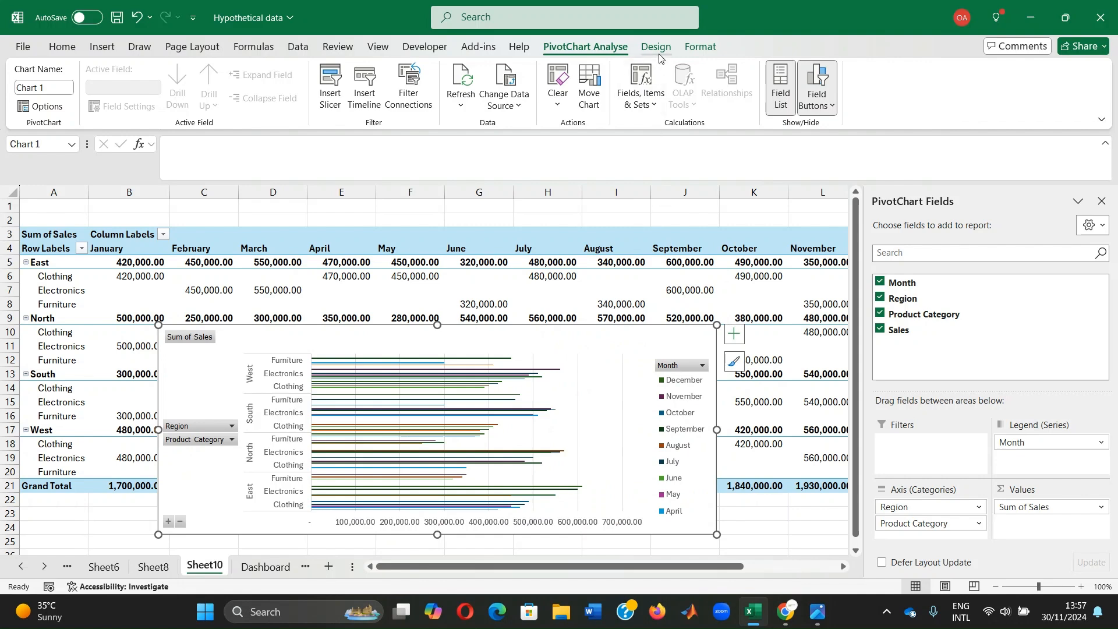
{"action": "left_click", "coordinate": [655, 46]}
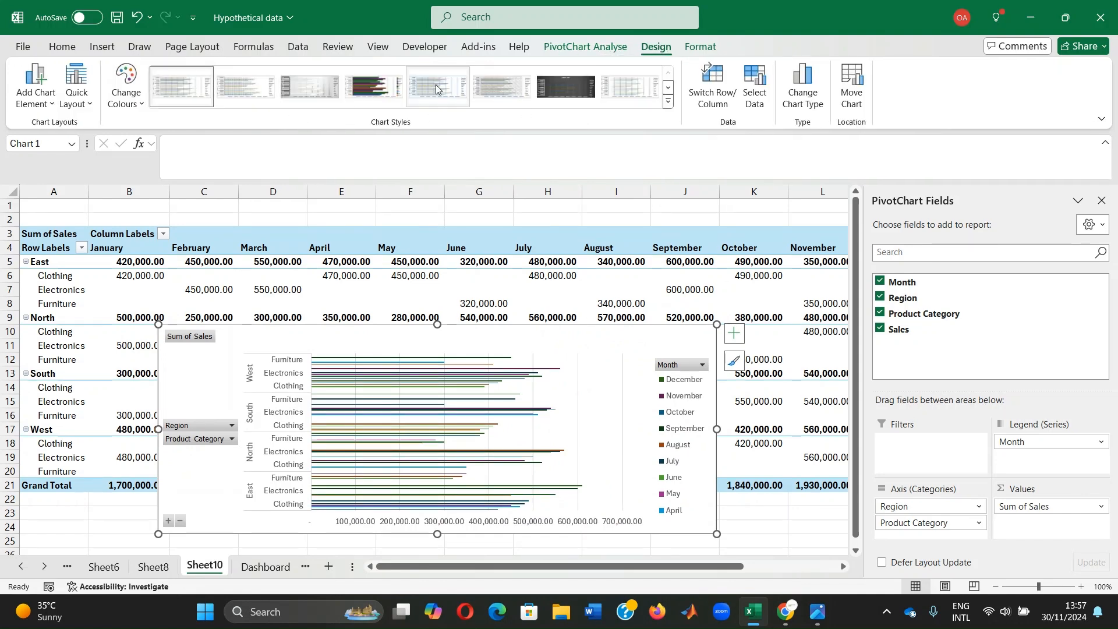
{"action": "left_click", "coordinate": [666, 102]}
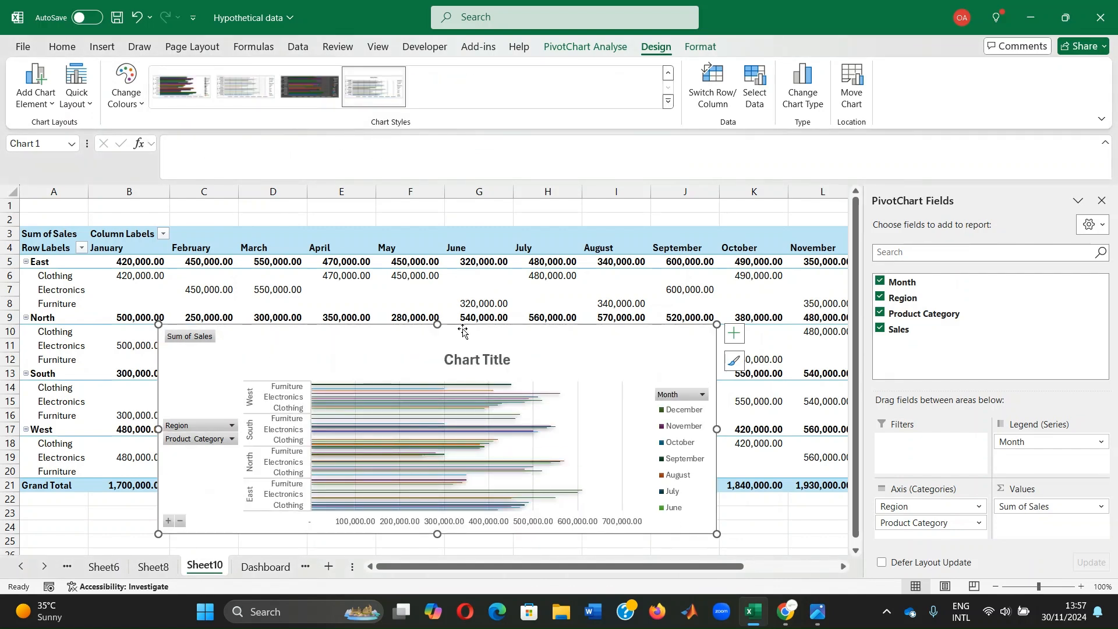
{"action": "left_click", "coordinate": [476, 359]}
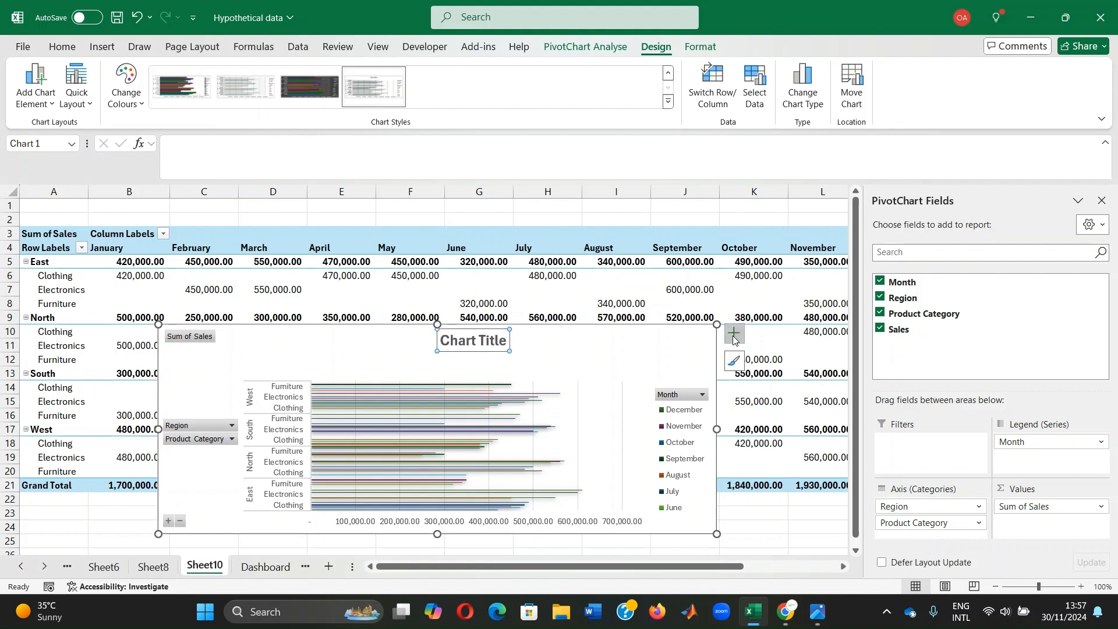
Add an axis title 'In Naira' and retitle the chart 'Sales Performance by Region'
{"action": "left_click", "coordinate": [734, 334]}
{"action": "type", "text": "In"}
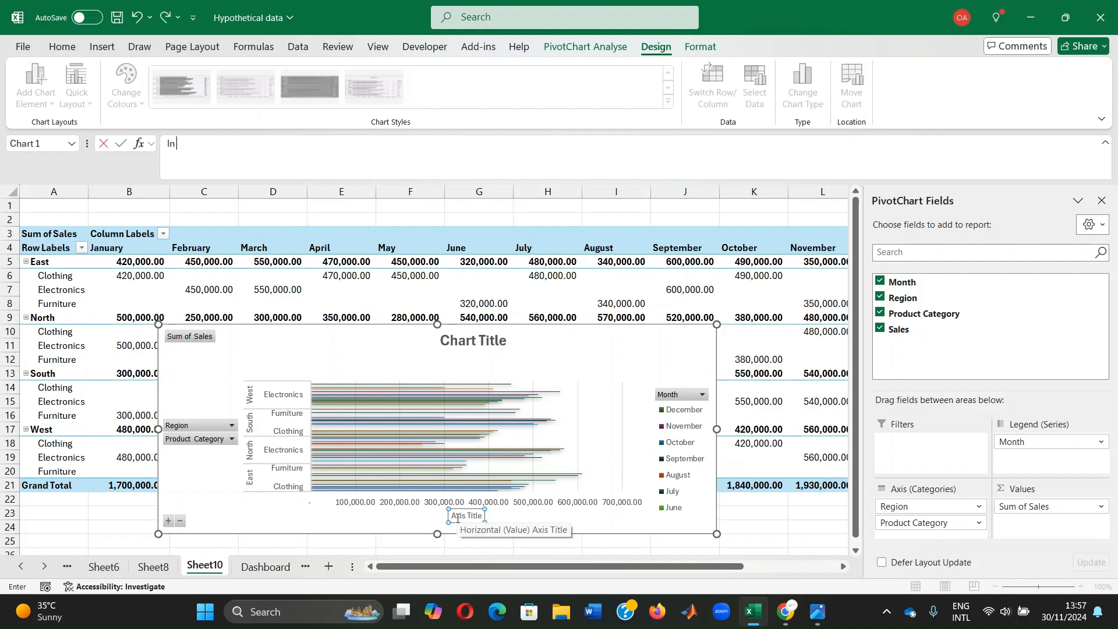
{"action": "type", "text": "Naira"}
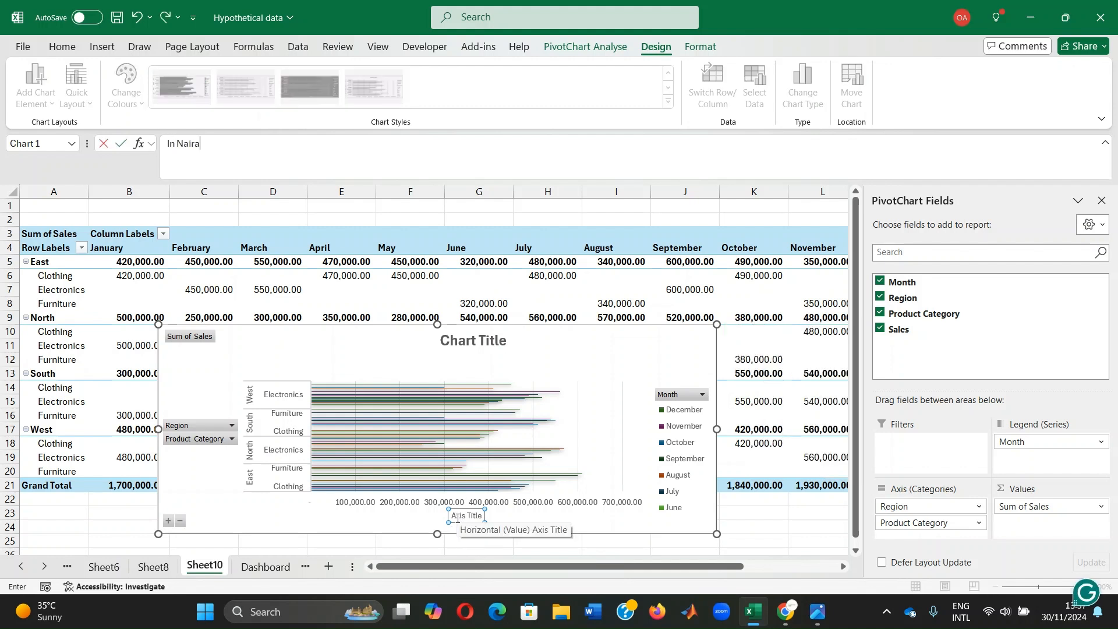
{"action": "key", "text": "Return"}
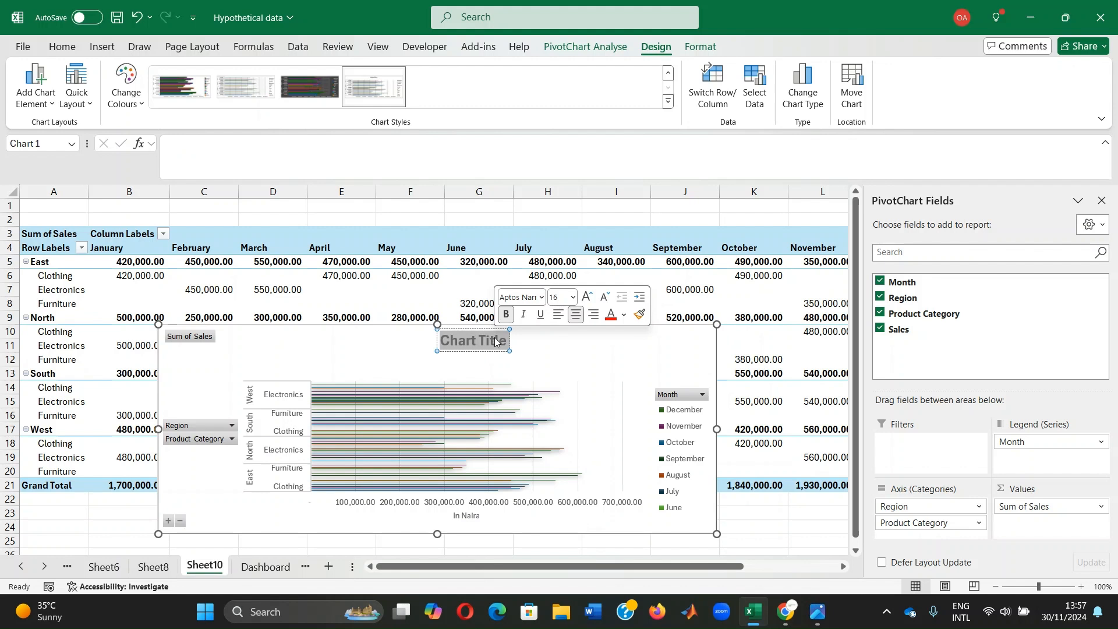
{"action": "type", "text": "Sales"}
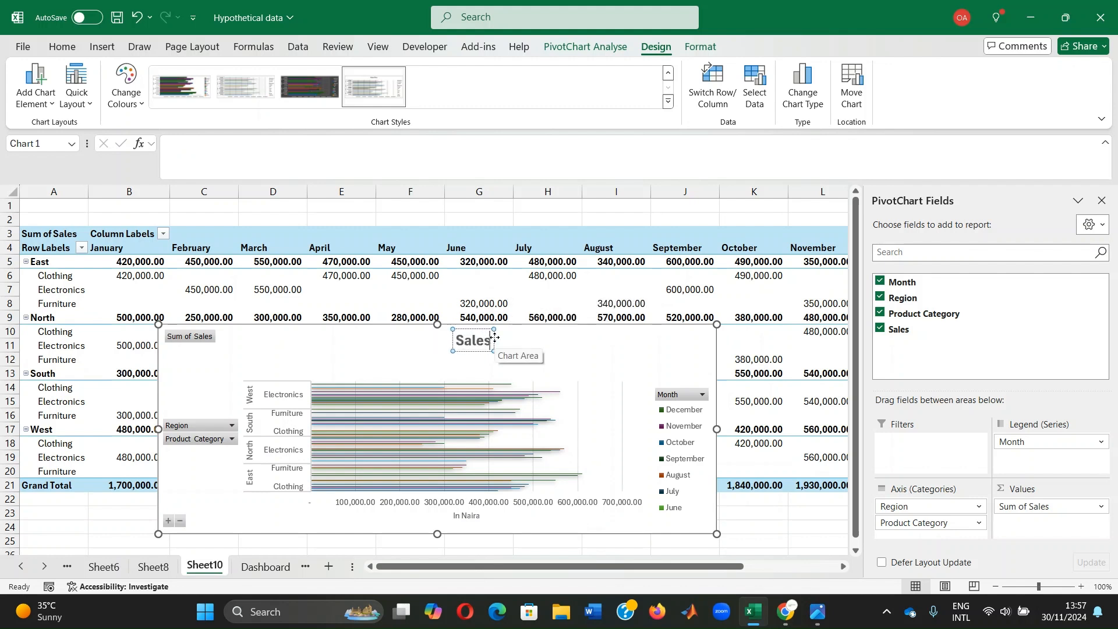
{"action": "type", "text": "PErformance by Region"}
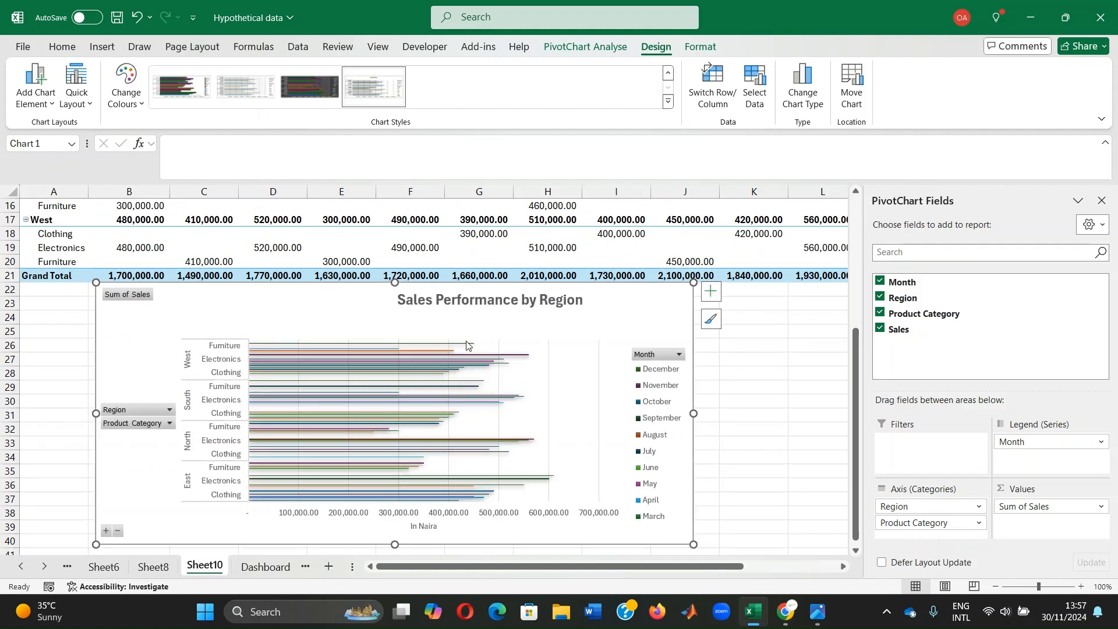
Select a pivot table cell and show the PivotTable Analyse options
{"action": "scroll", "scroll_direction": "up", "scroll_amount": 3}
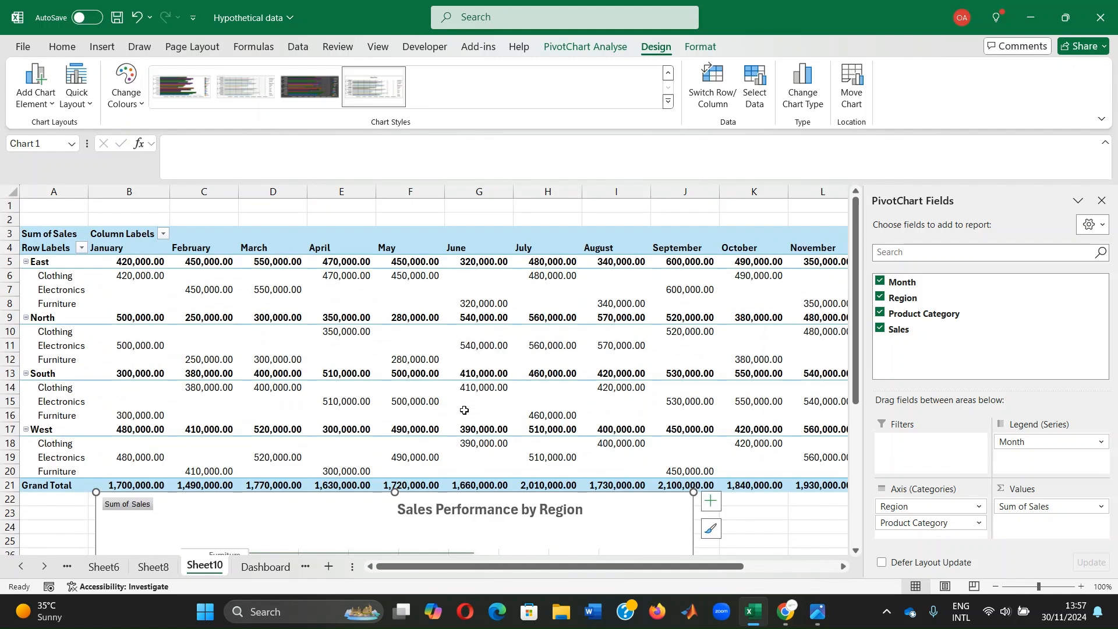
{"action": "mouse_move", "coordinate": [464, 410]}
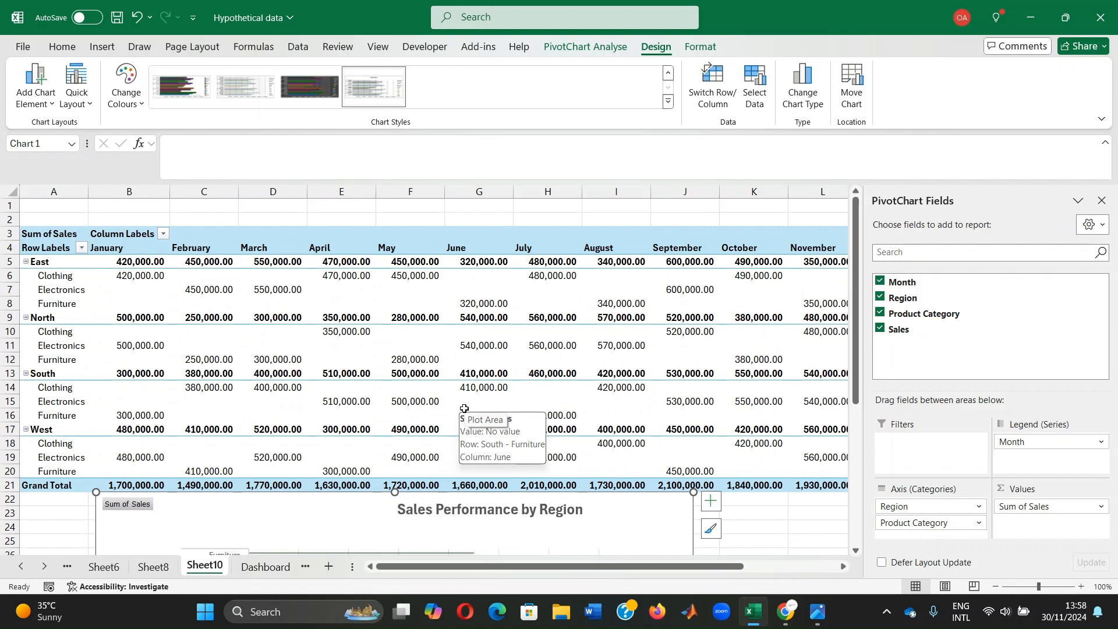
{"action": "mouse_move", "coordinate": [527, 276]}
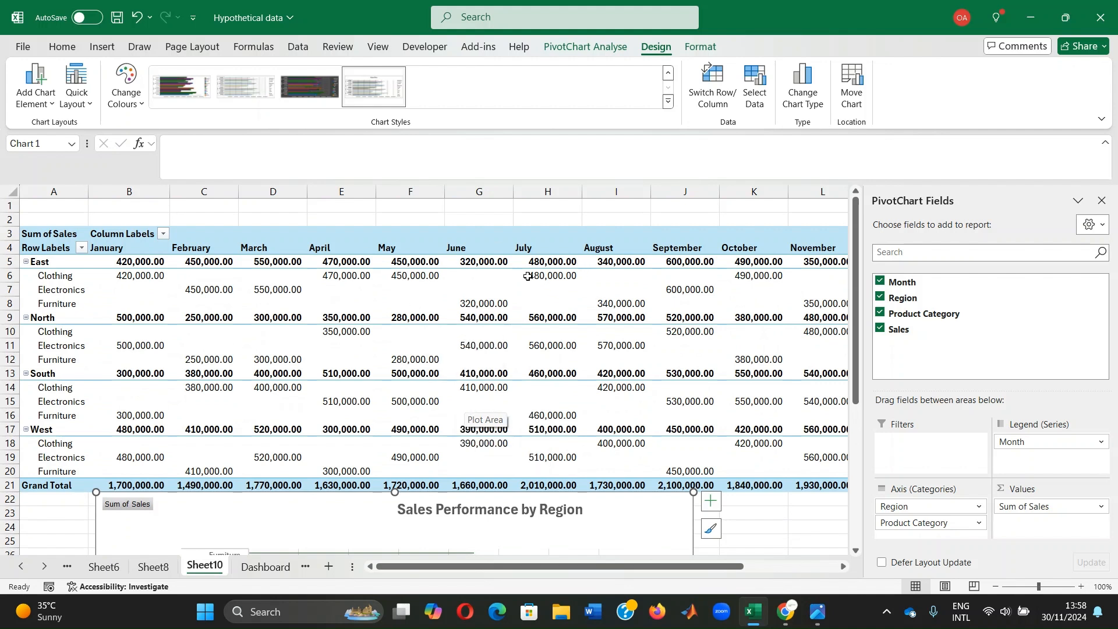
{"action": "left_click", "coordinate": [408, 290]}
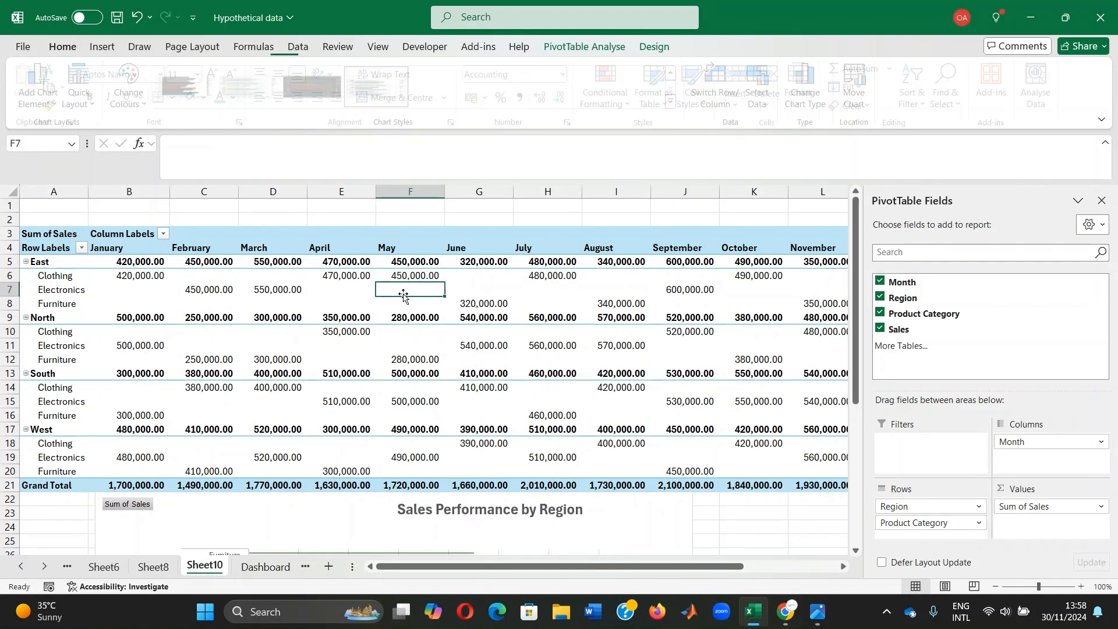
{"action": "left_click", "coordinate": [62, 47]}
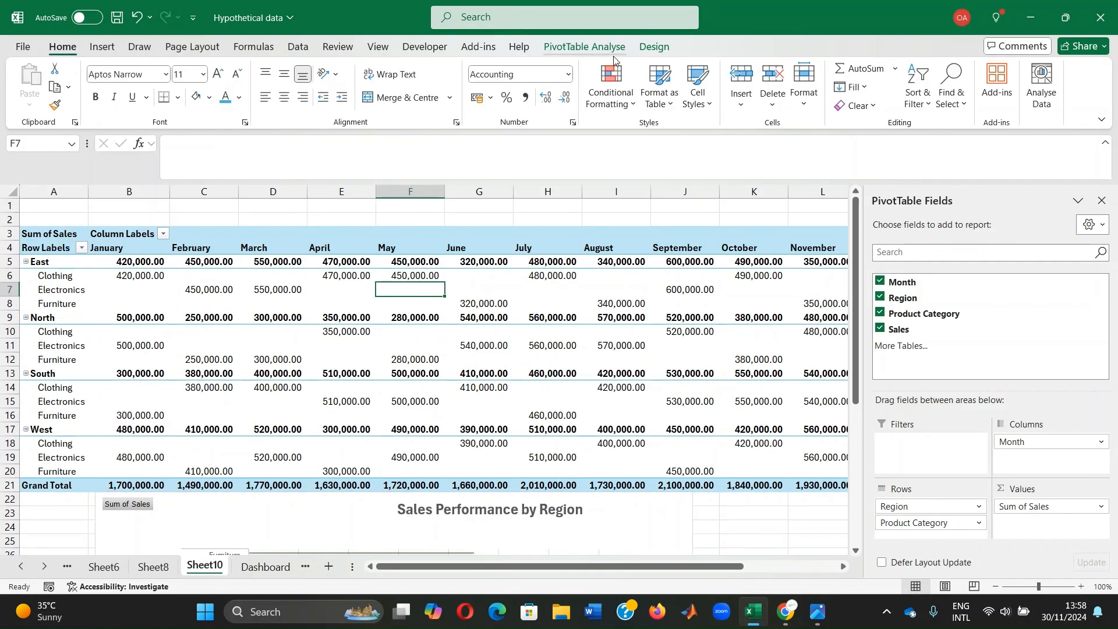
{"action": "left_click", "coordinate": [342, 86]}
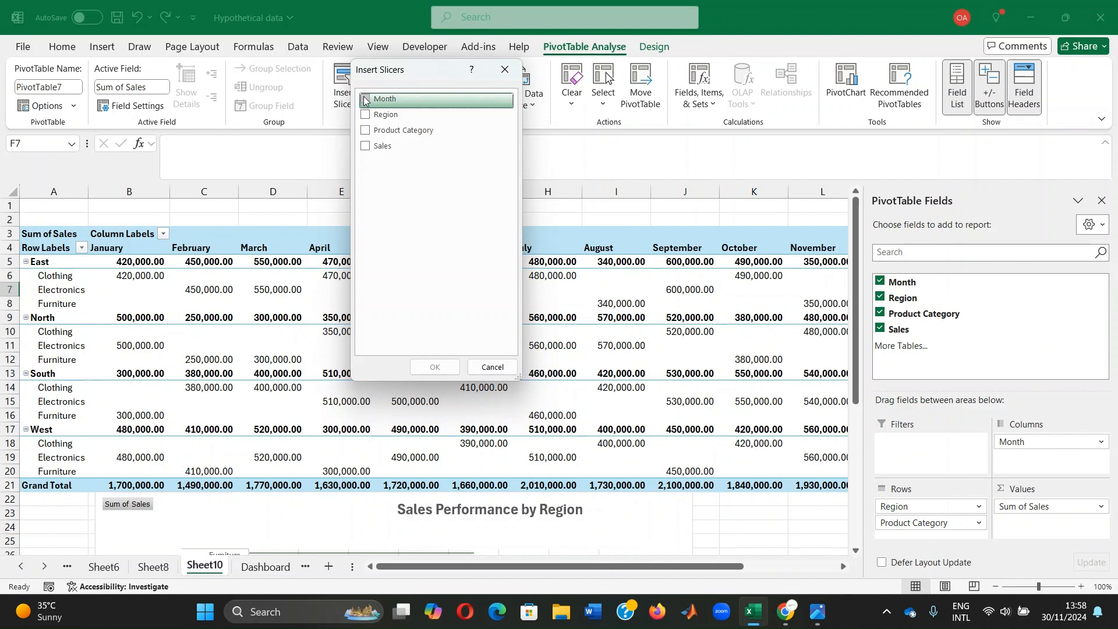
Insert Month, Region and Product Category slicers and start repositioning them
{"action": "left_click", "coordinate": [364, 114]}
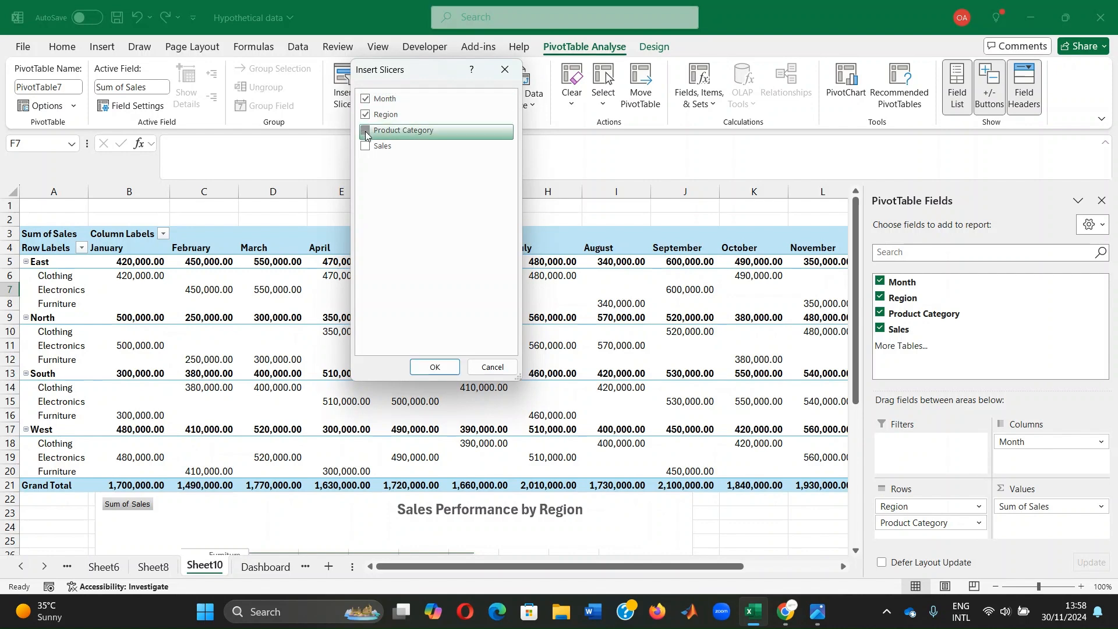
{"action": "left_click", "coordinate": [434, 367]}
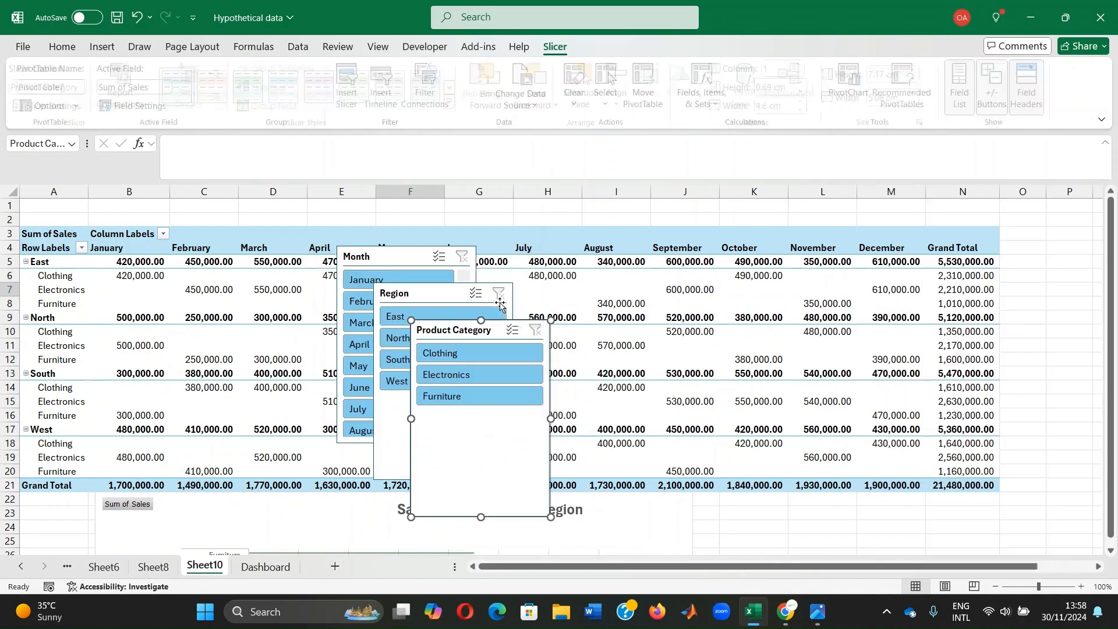
{"action": "left_click", "coordinate": [479, 374]}
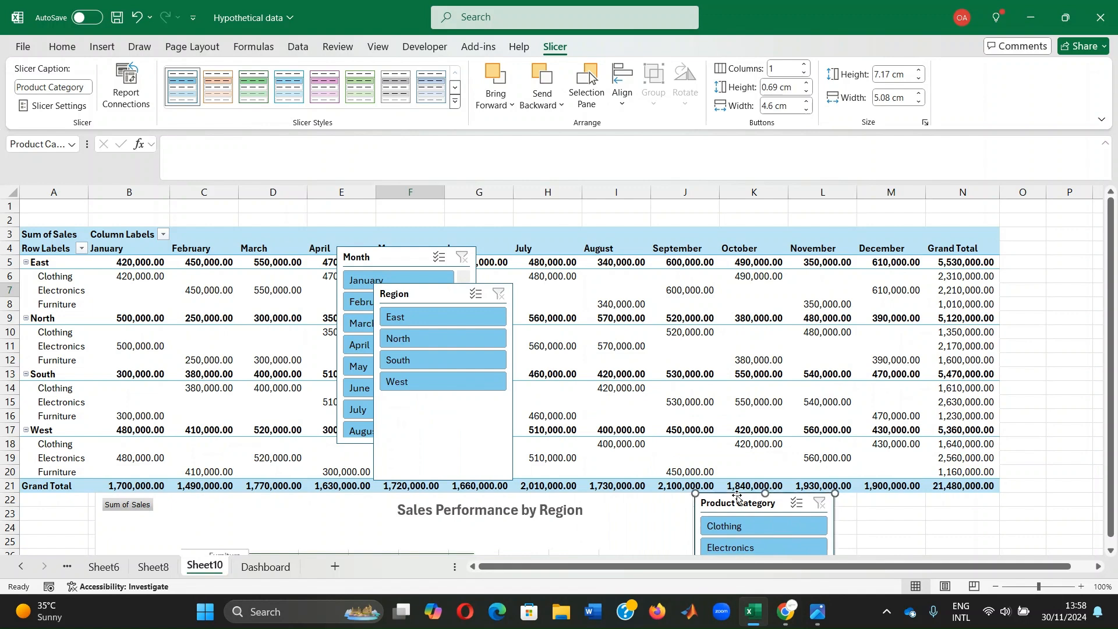
{"action": "mouse_move", "coordinate": [1004, 589]}
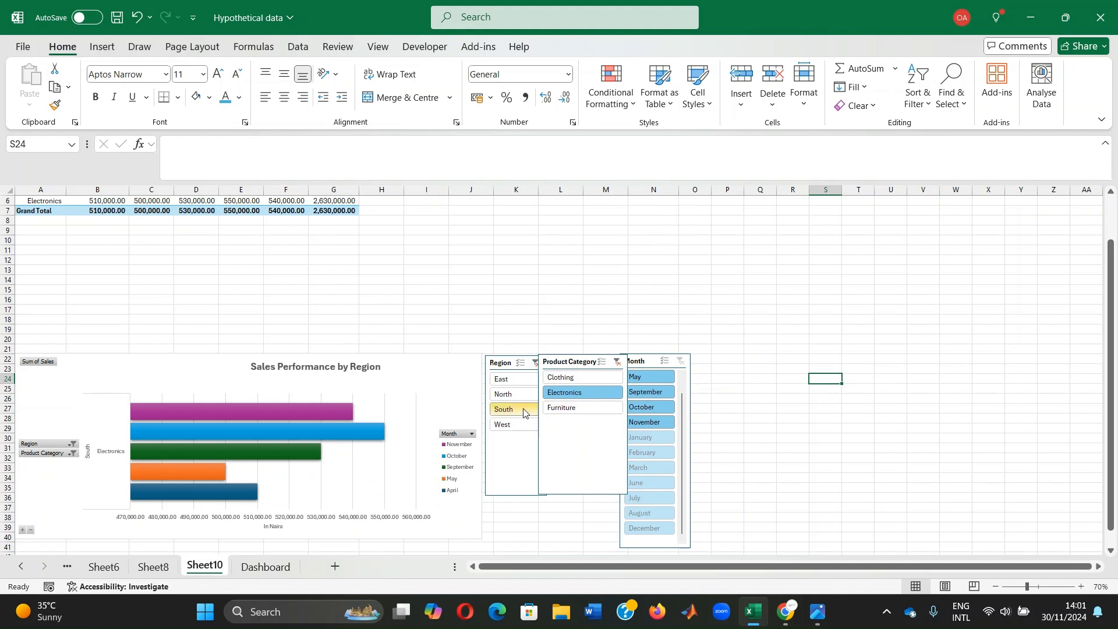
{"action": "mouse_move", "coordinate": [512, 417]}
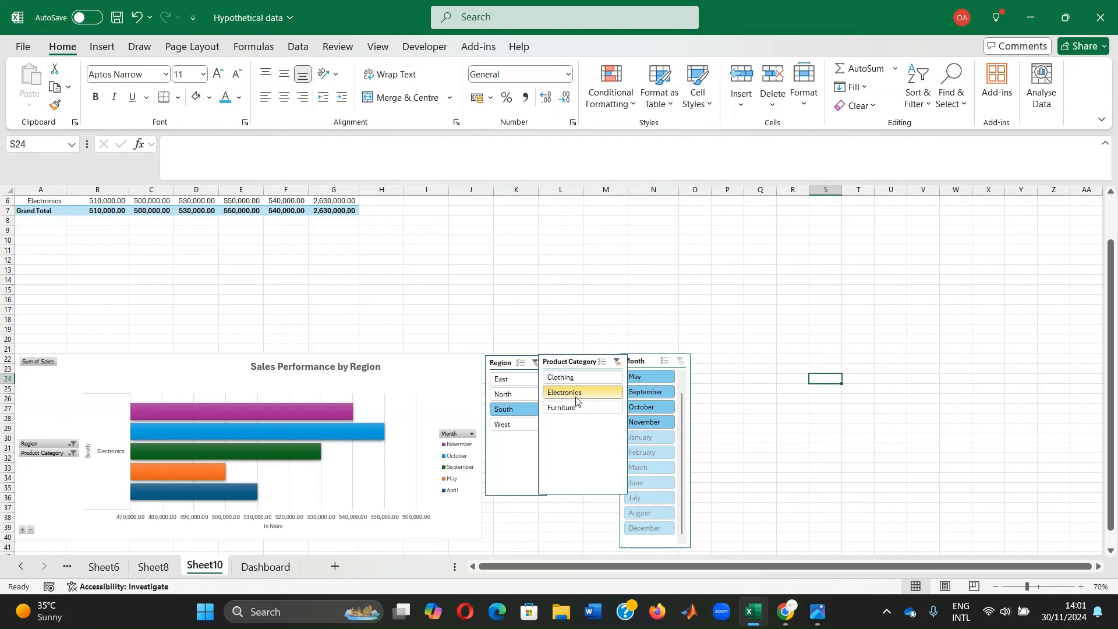
Filter the chart to South region Furniture sales using the slicers beside it
{"action": "left_click", "coordinate": [566, 407]}
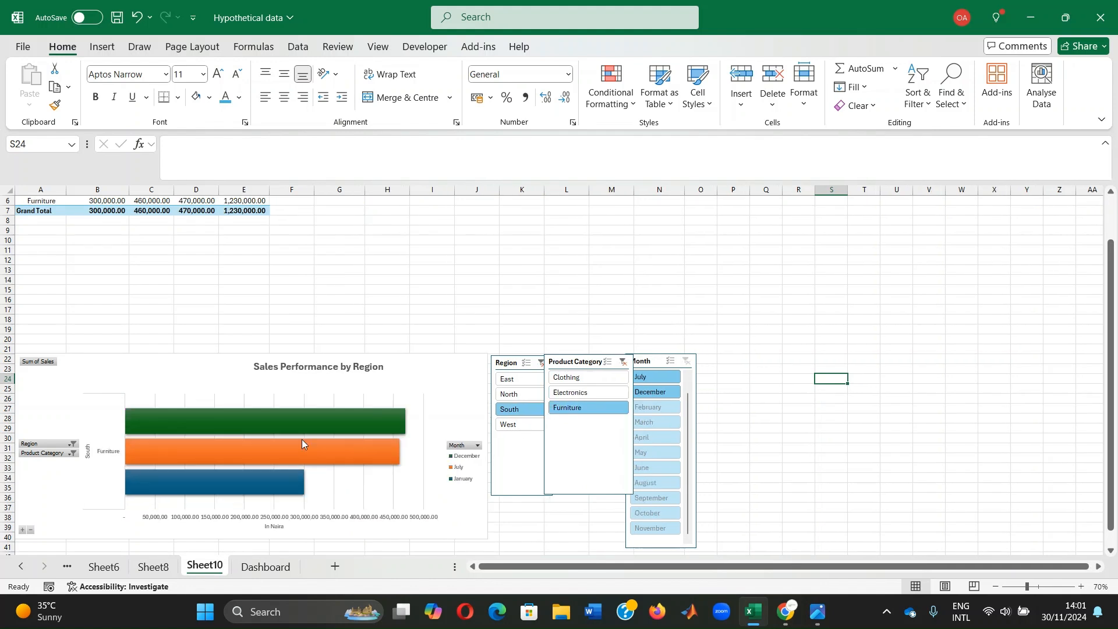
{"action": "mouse_move", "coordinate": [266, 469]}
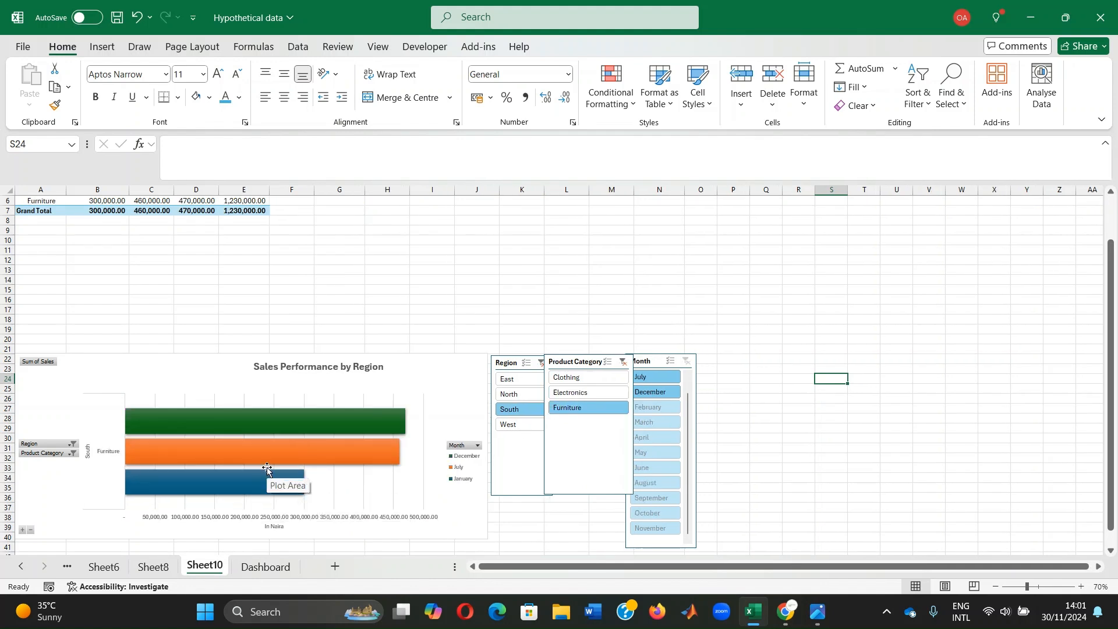
{"action": "mouse_move", "coordinate": [896, 417]}
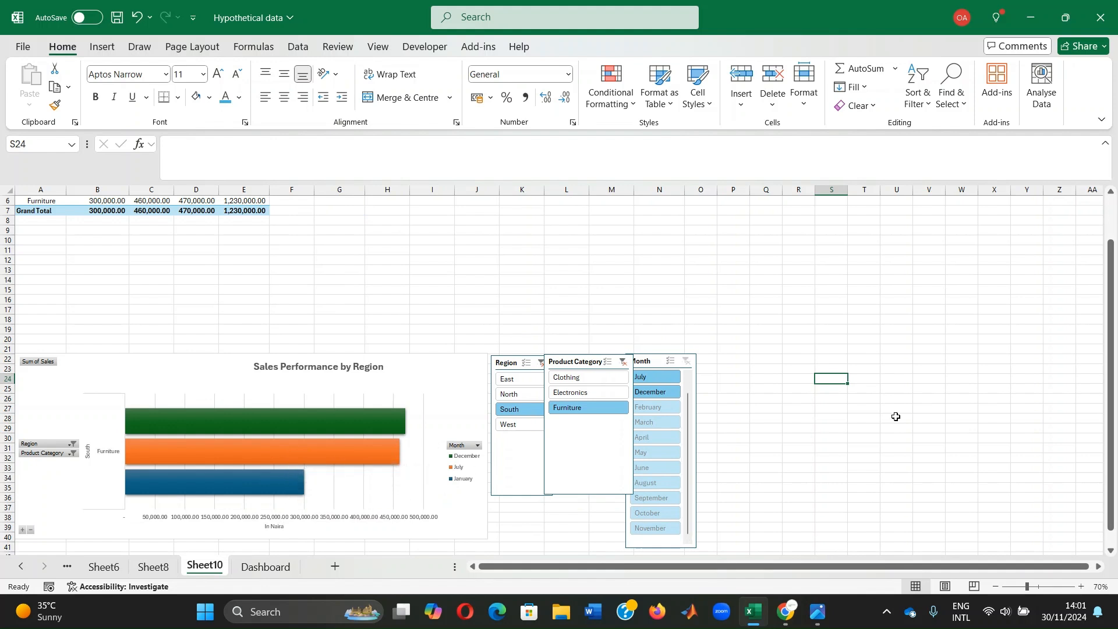
{"action": "mouse_move", "coordinate": [926, 413]}
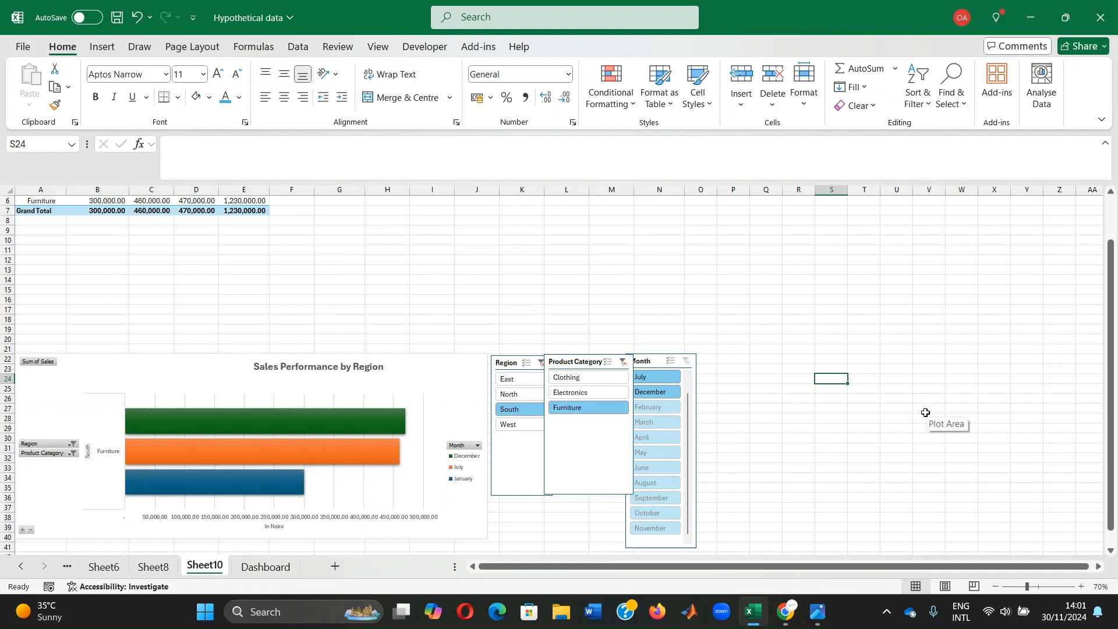
{"action": "mouse_move", "coordinate": [518, 408]}
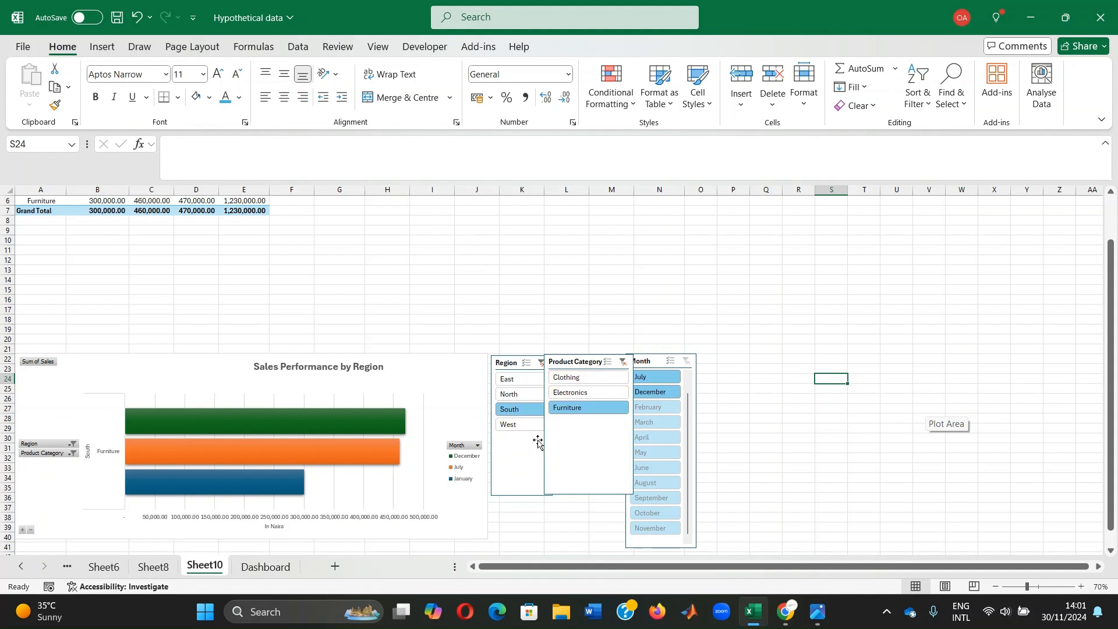
{"action": "mouse_move", "coordinate": [568, 420]}
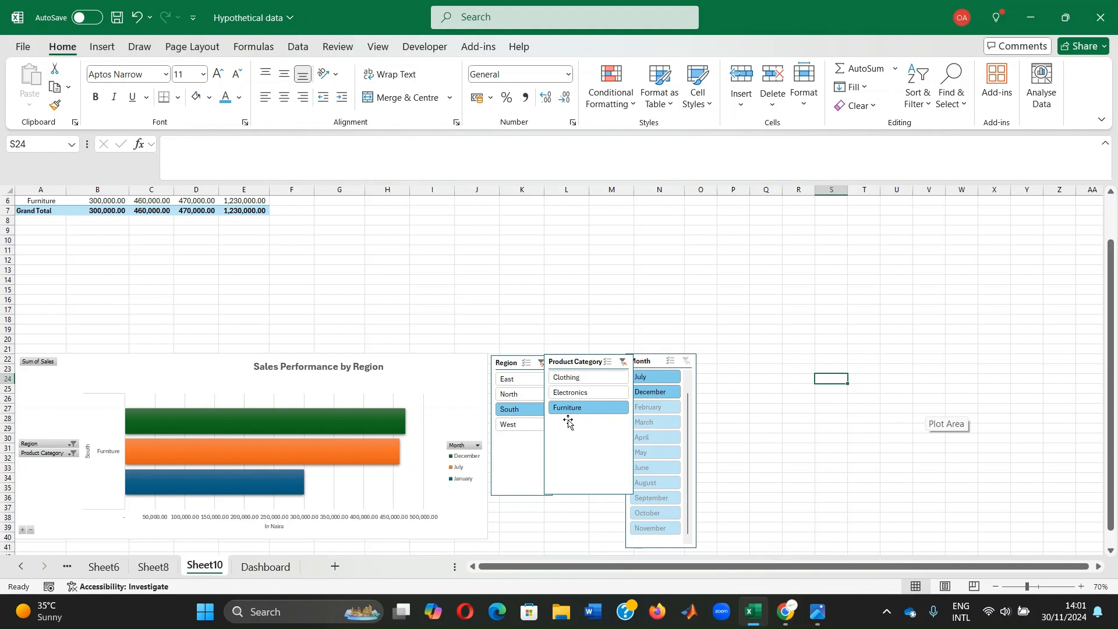
{"action": "mouse_move", "coordinate": [577, 431]}
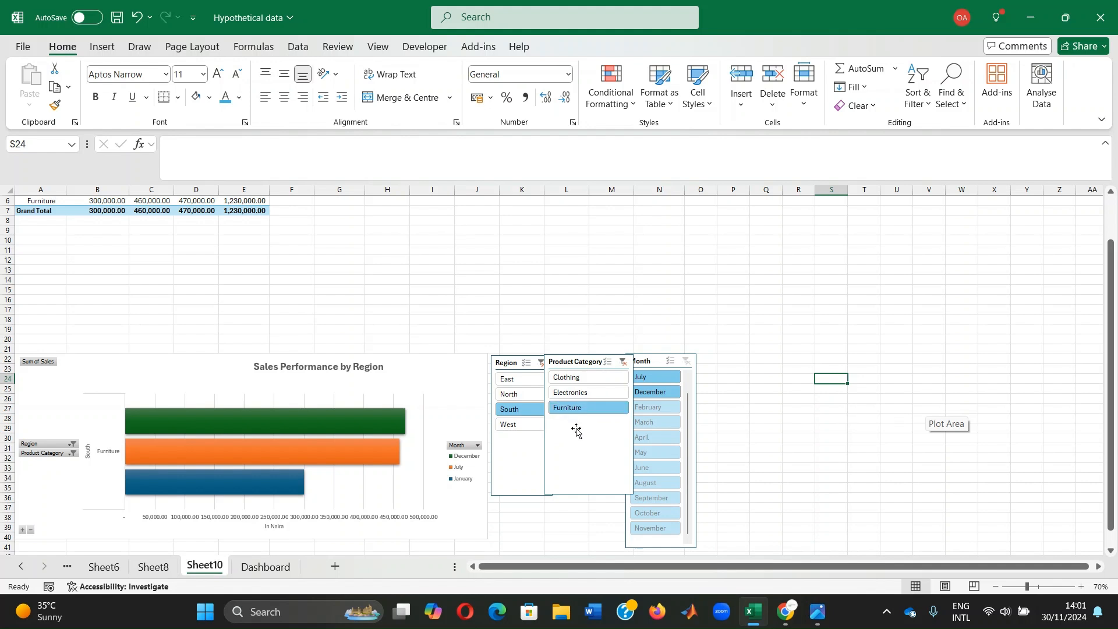
Extend the filter to Electronics, Clothing and the West region alongside South
{"action": "left_click", "coordinate": [567, 376]}
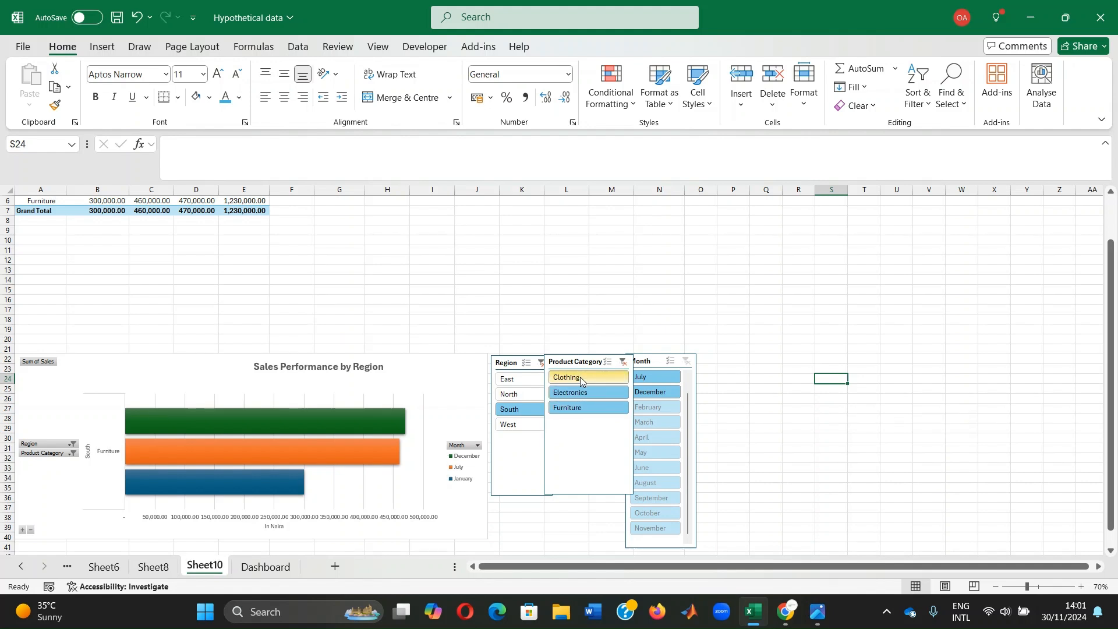
{"action": "left_click", "coordinate": [685, 361]}
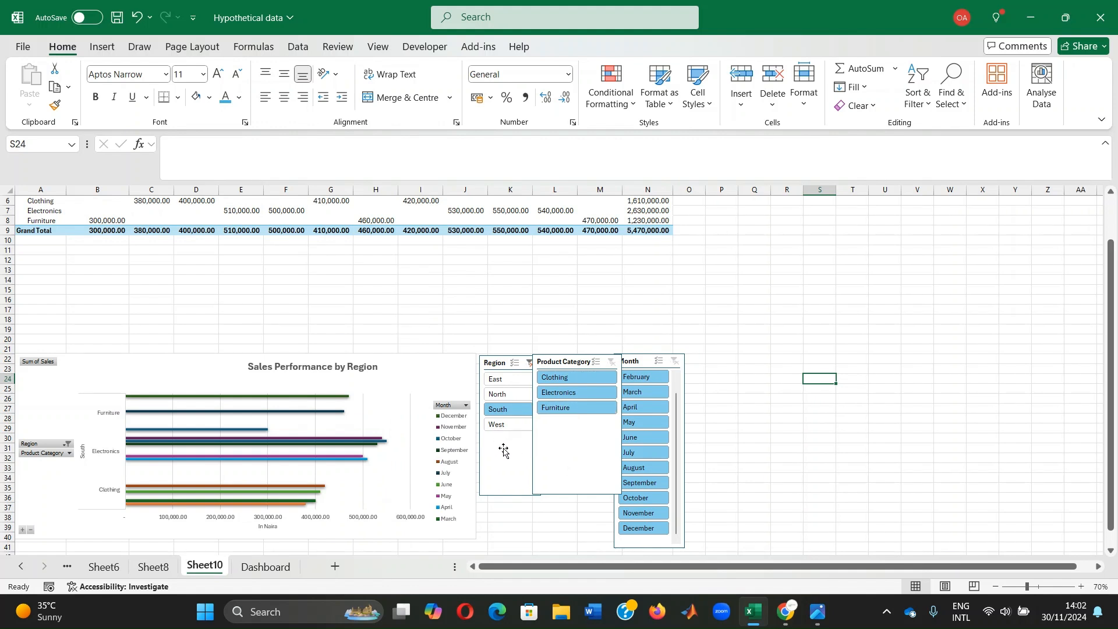
{"action": "left_click", "coordinate": [498, 423]}
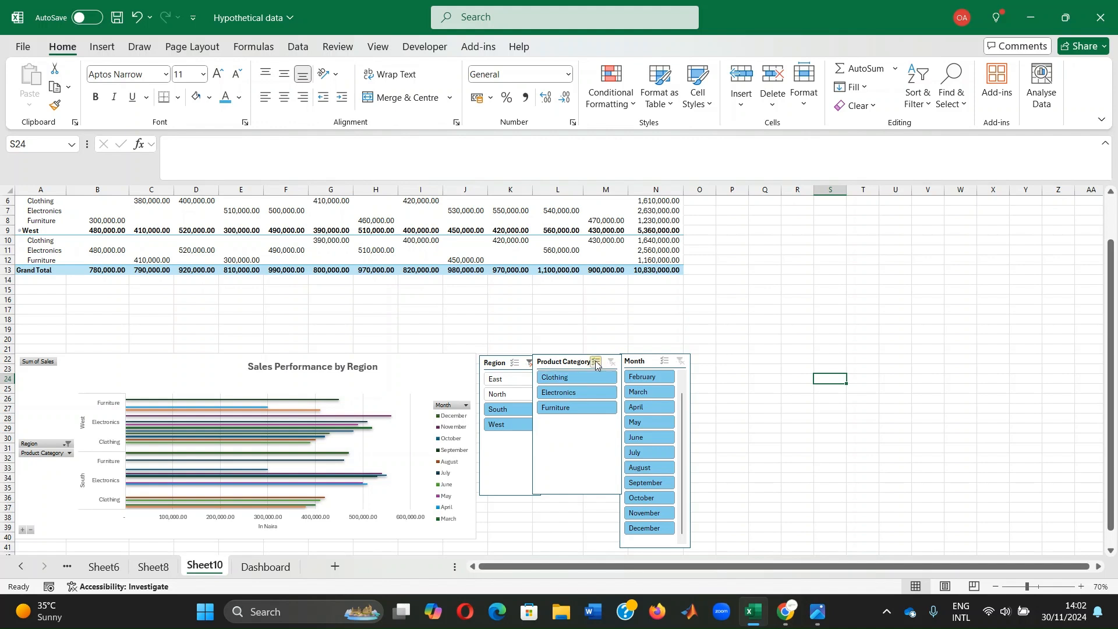
{"action": "mouse_move", "coordinate": [791, 389]}
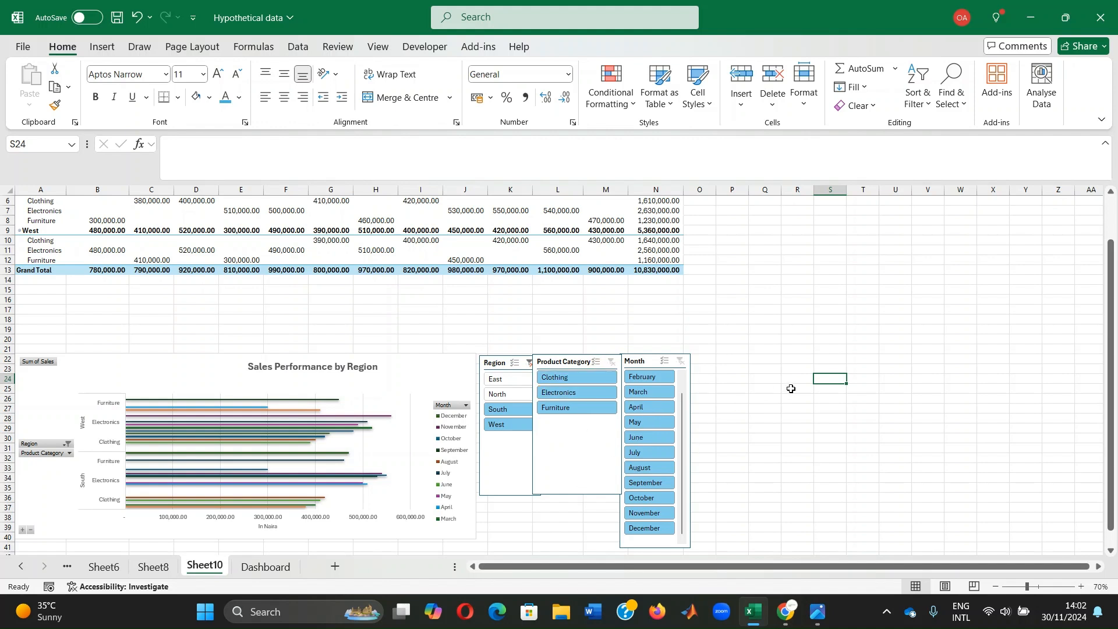